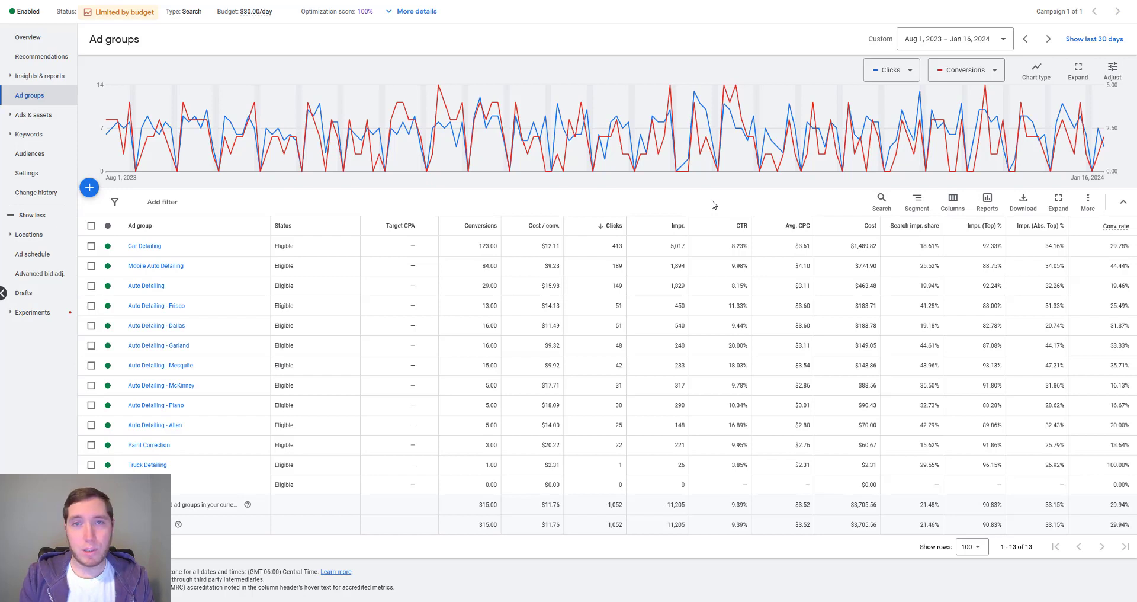
Show the Mobile Auto Detailing campaign's network settings with Search partners and Display Network unchecked.
left_click(27, 173)
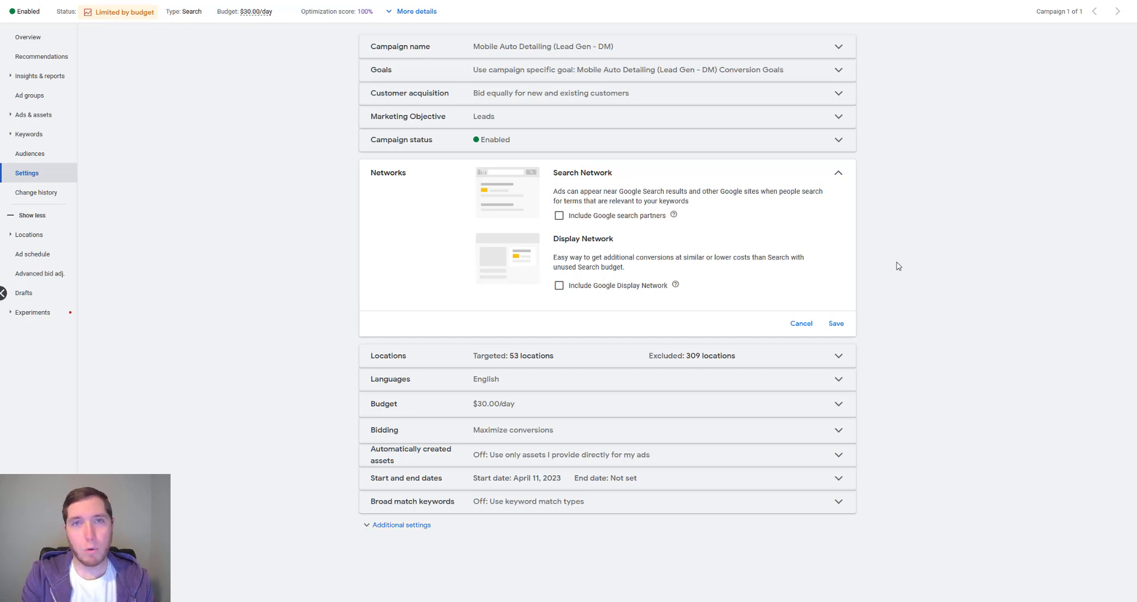
mouse_move(569, 309)
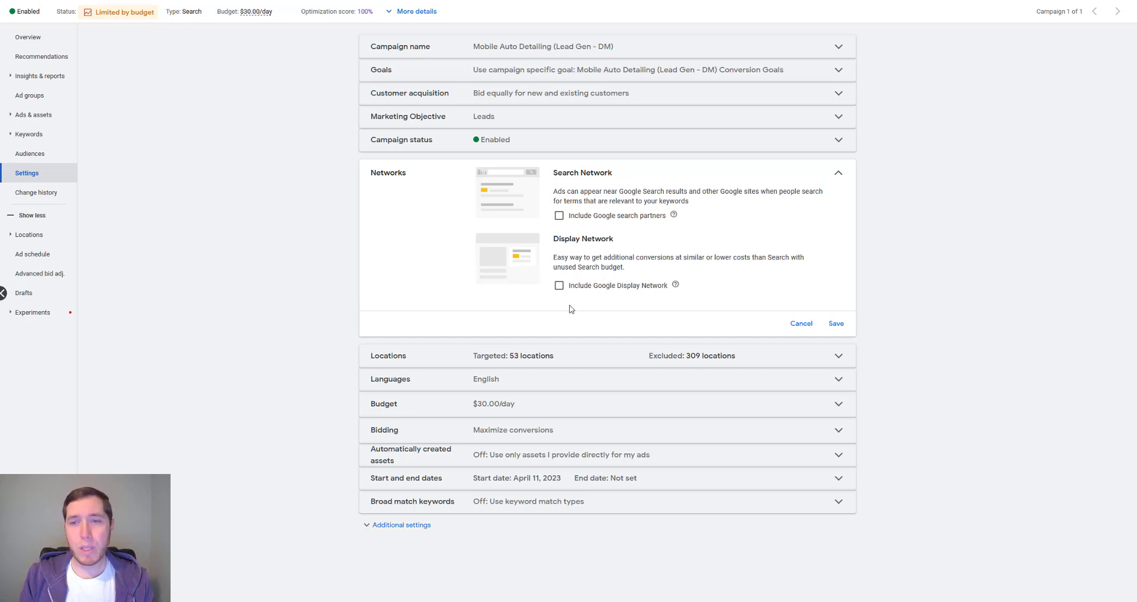
mouse_move(790, 299)
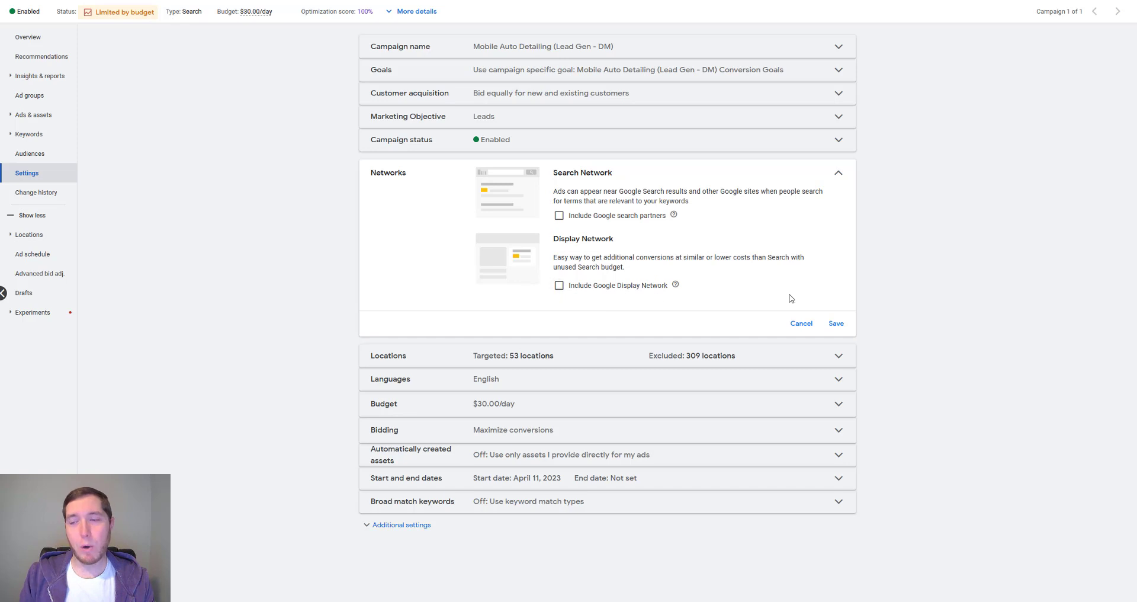
mouse_move(894, 263)
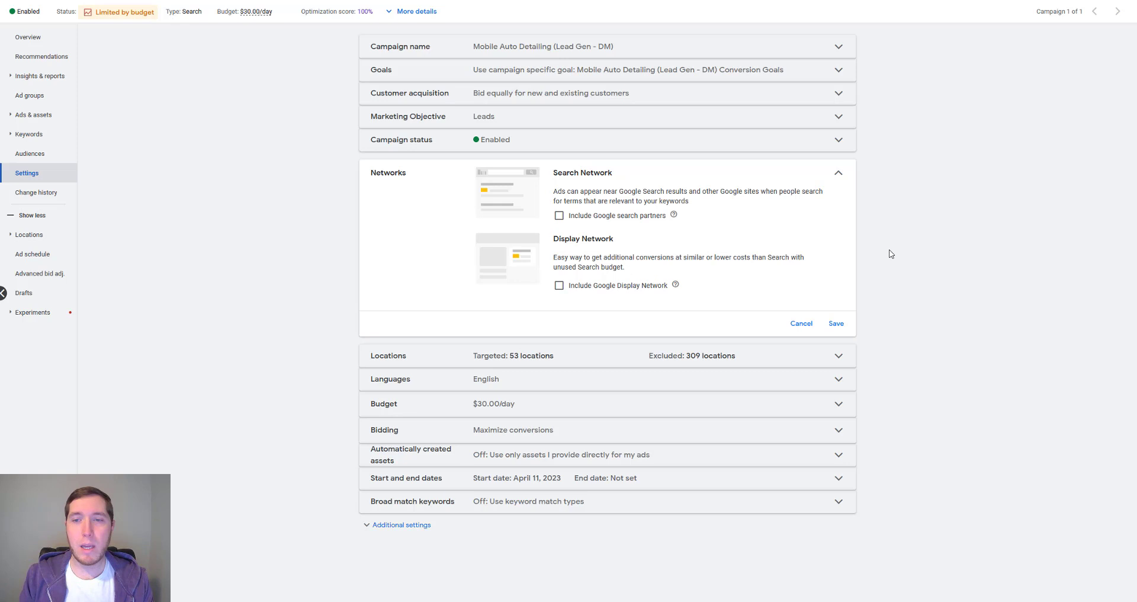
mouse_move(578, 279)
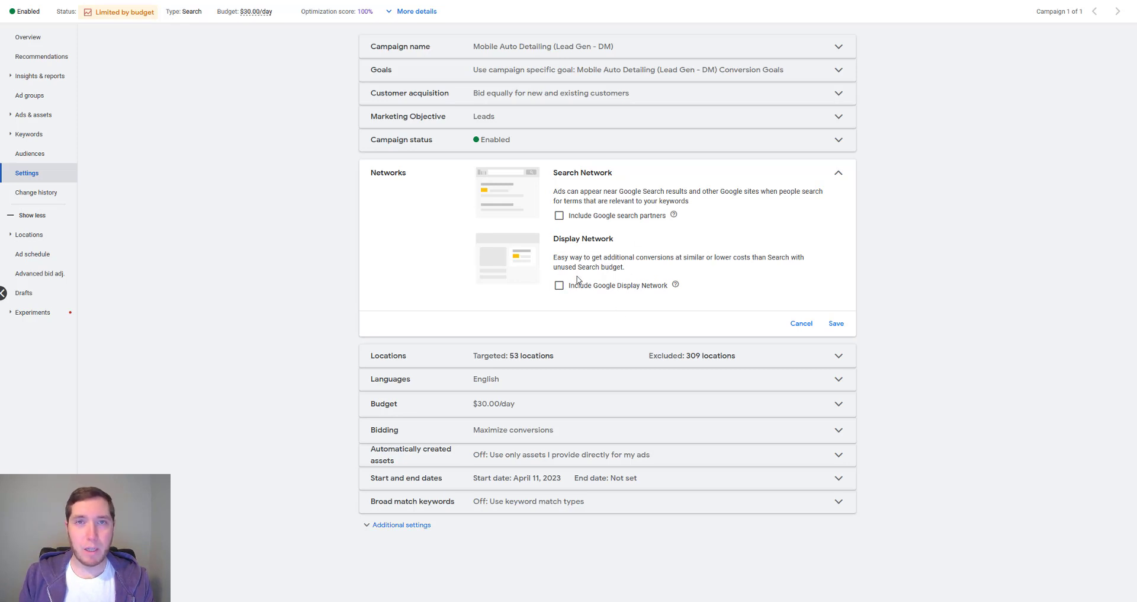
mouse_move(921, 264)
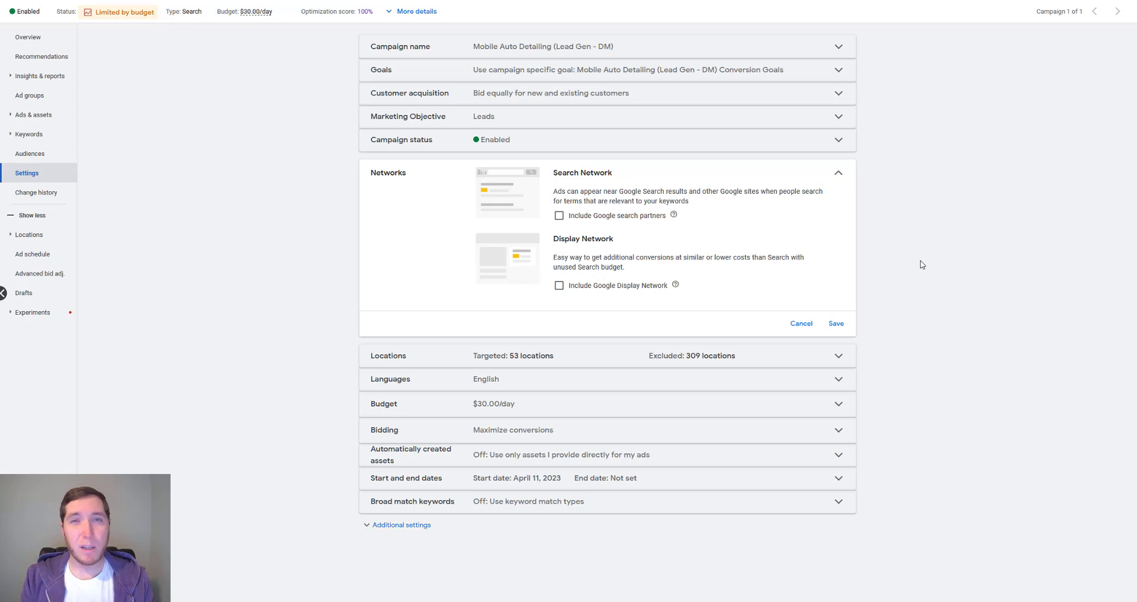
mouse_move(584, 283)
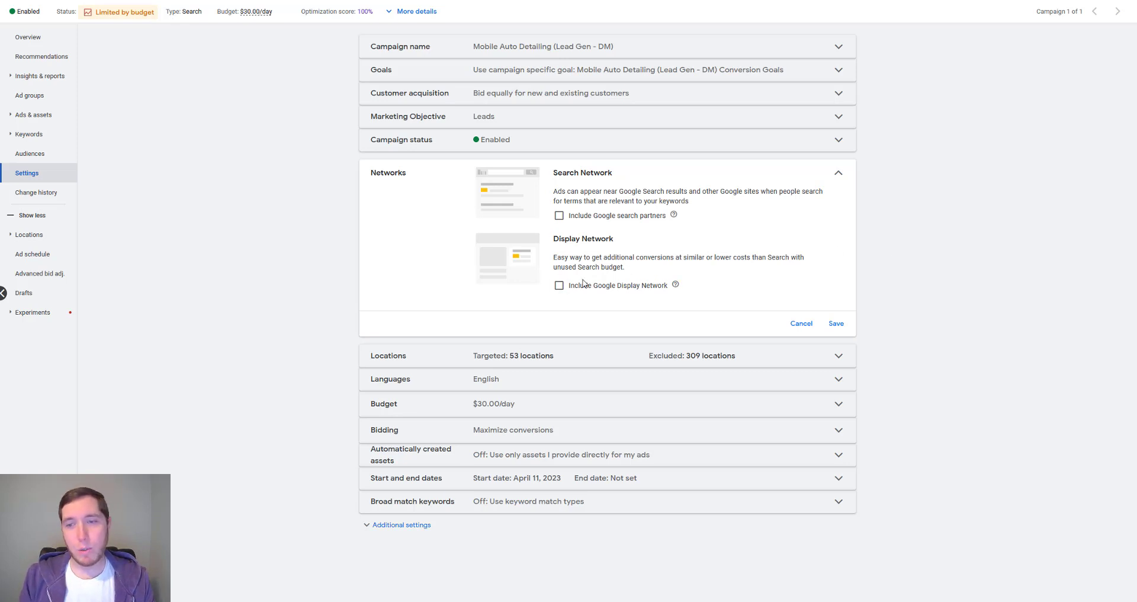
mouse_move(888, 273)
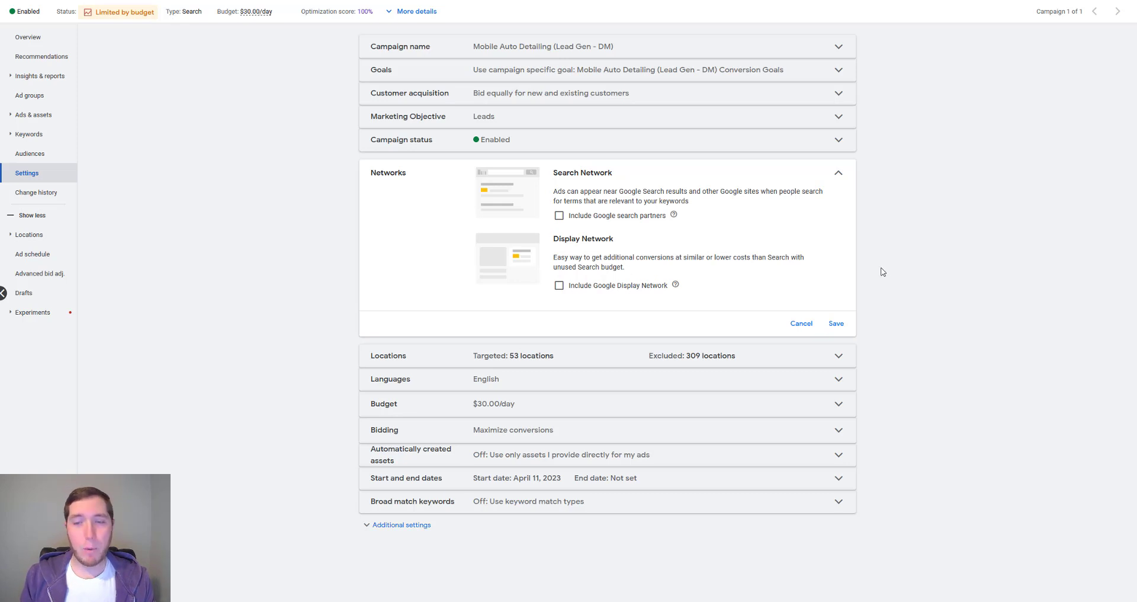
mouse_move(605, 270)
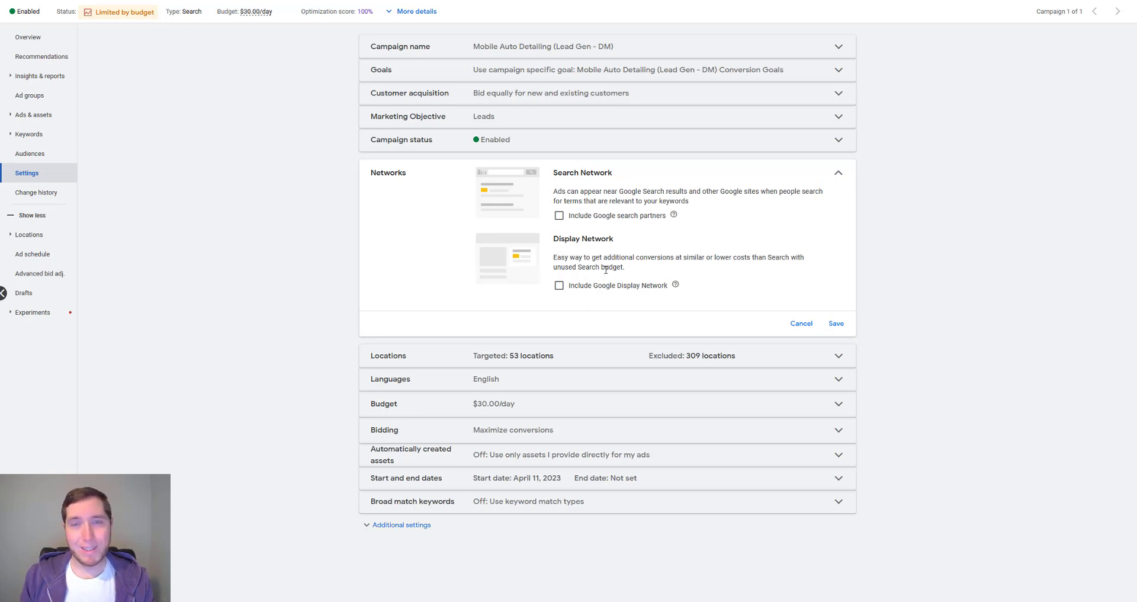
mouse_move(570, 228)
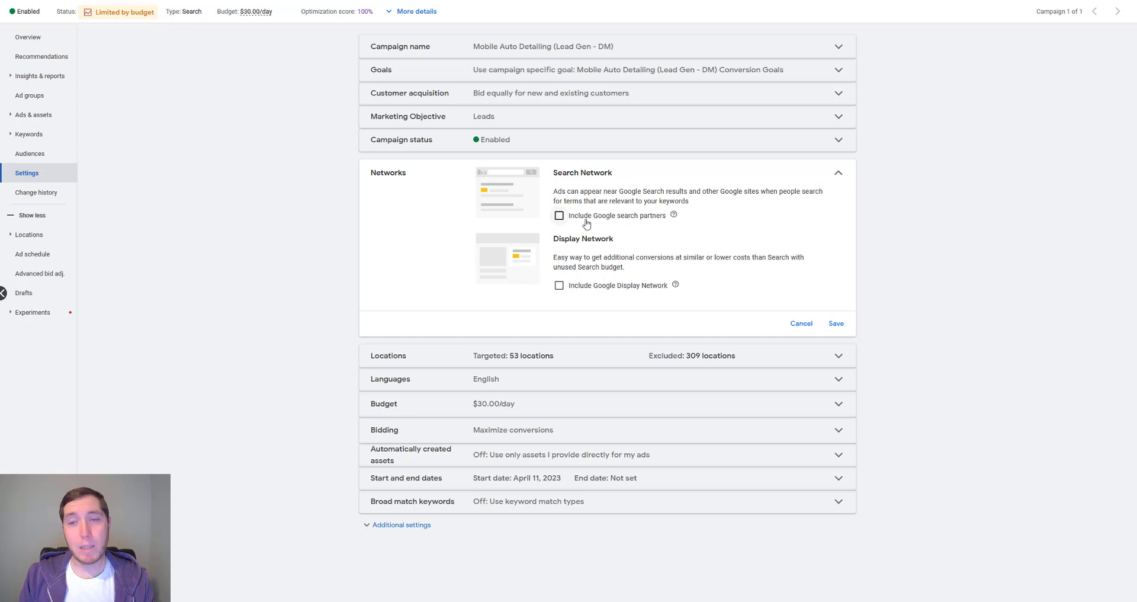
mouse_move(653, 222)
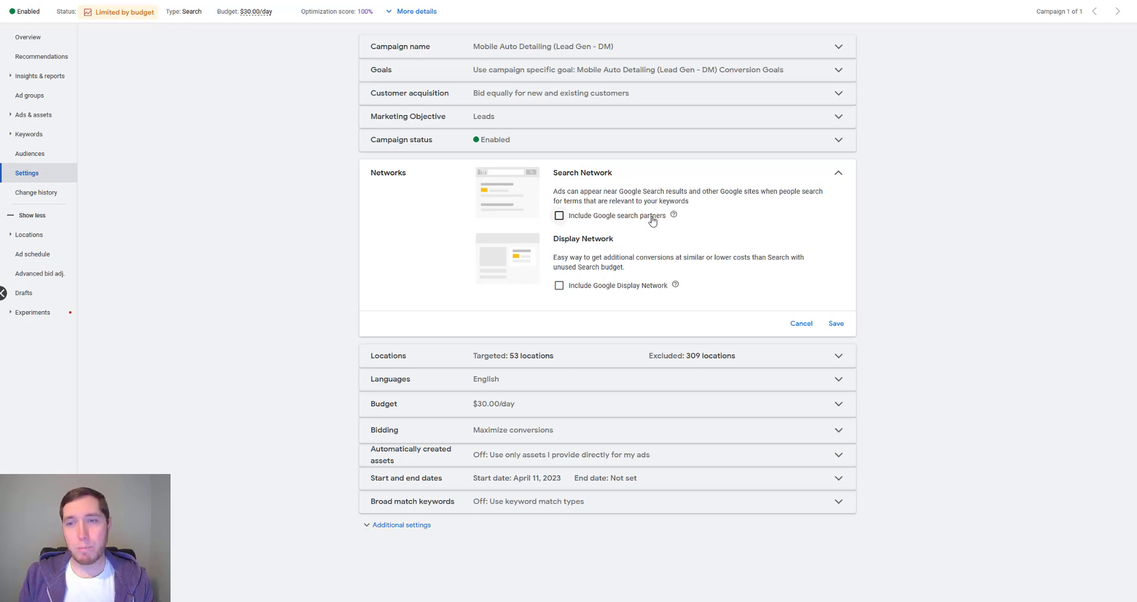
mouse_move(579, 192)
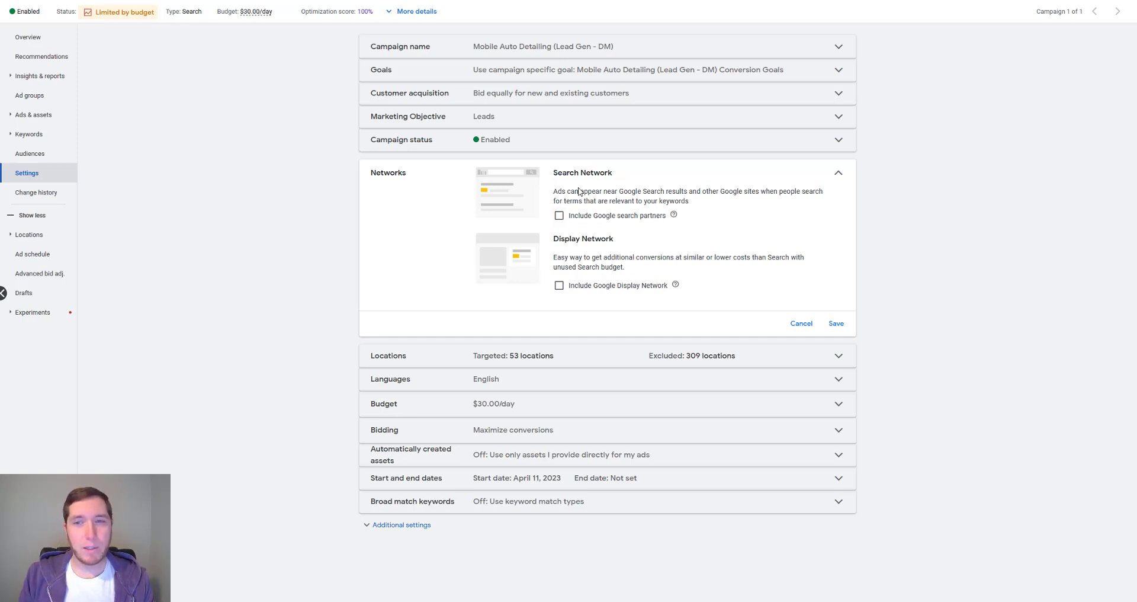
double_click(582, 173)
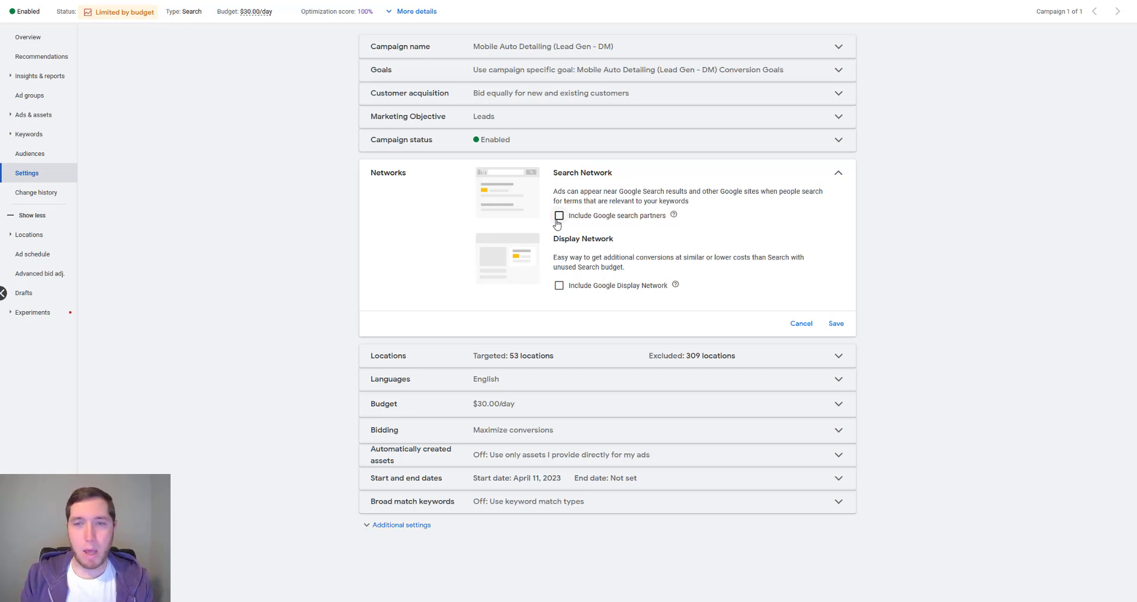
mouse_move(553, 174)
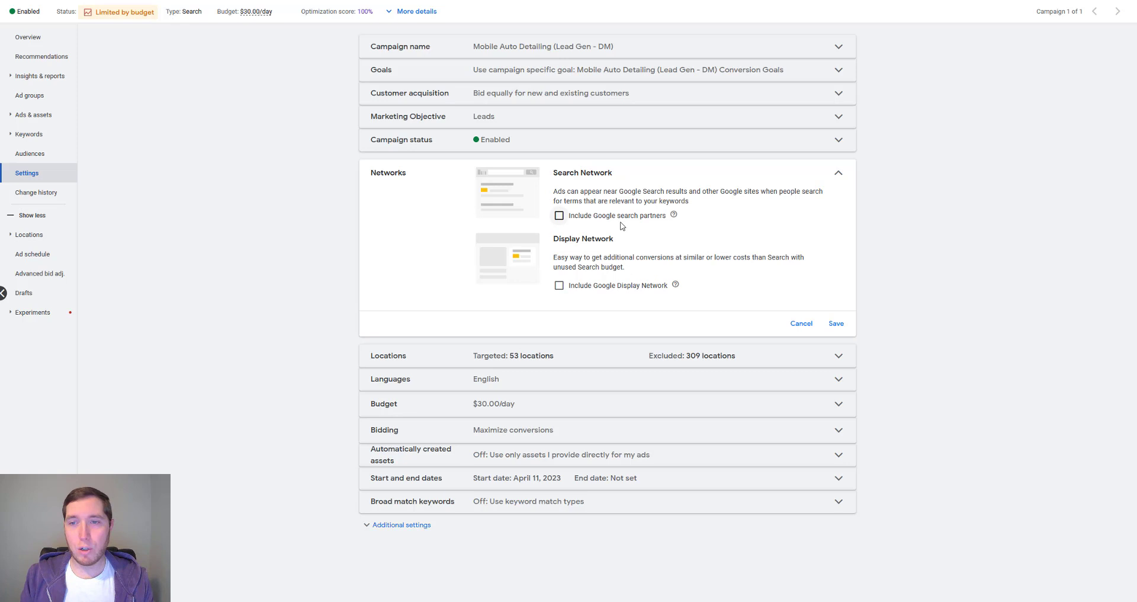
mouse_move(714, 226)
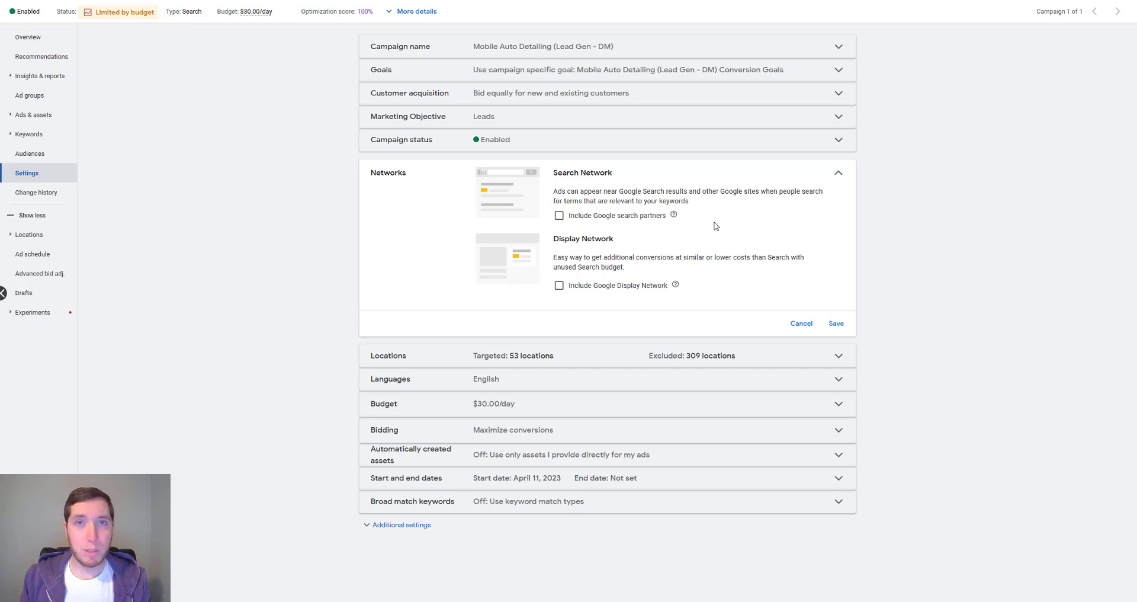
mouse_move(702, 224)
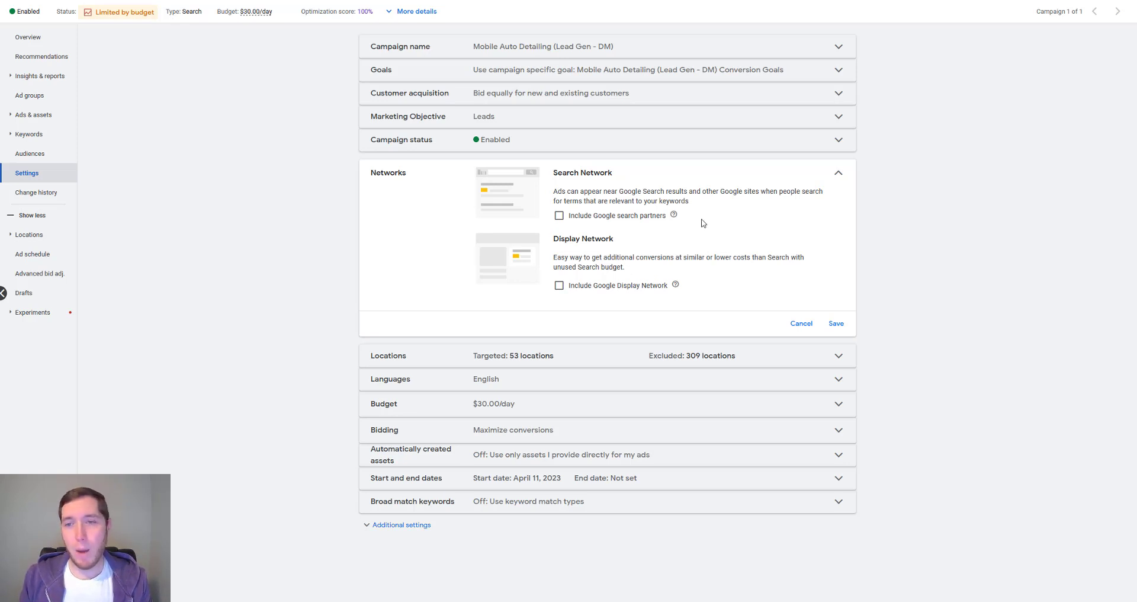
mouse_move(697, 220)
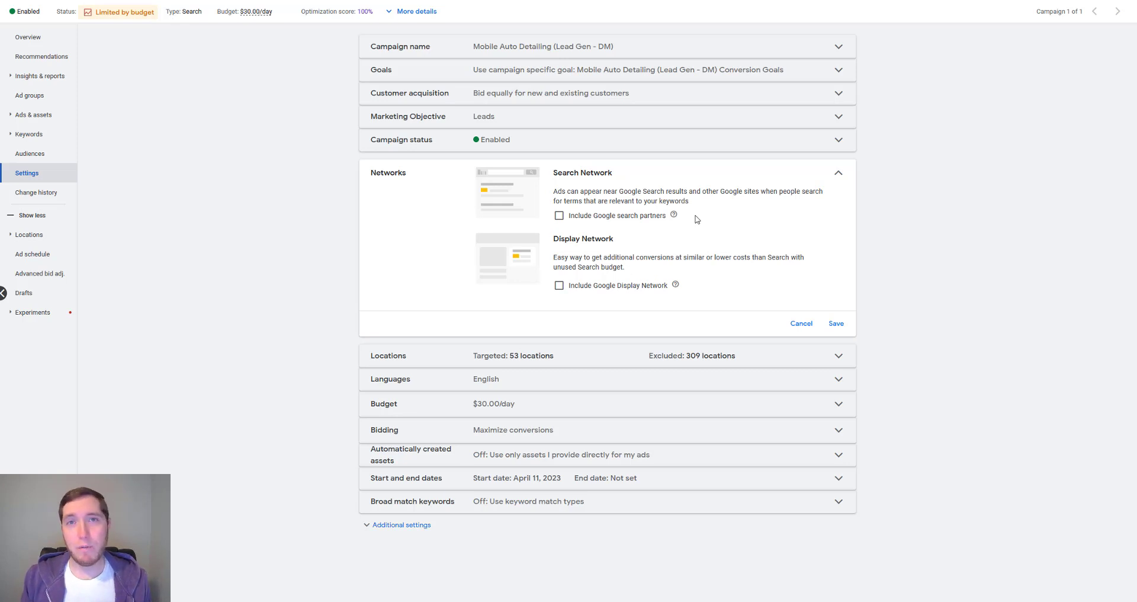
Show the campaign's negative keyword list with its phrase, exact and broad match exclusions.
left_click(41, 173)
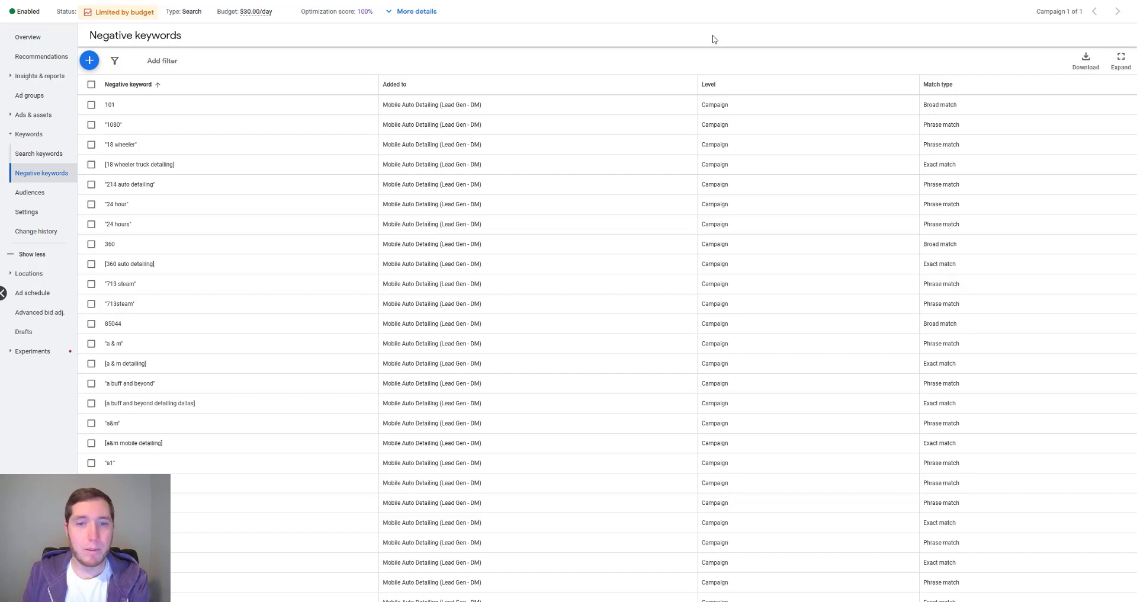
mouse_move(602, 244)
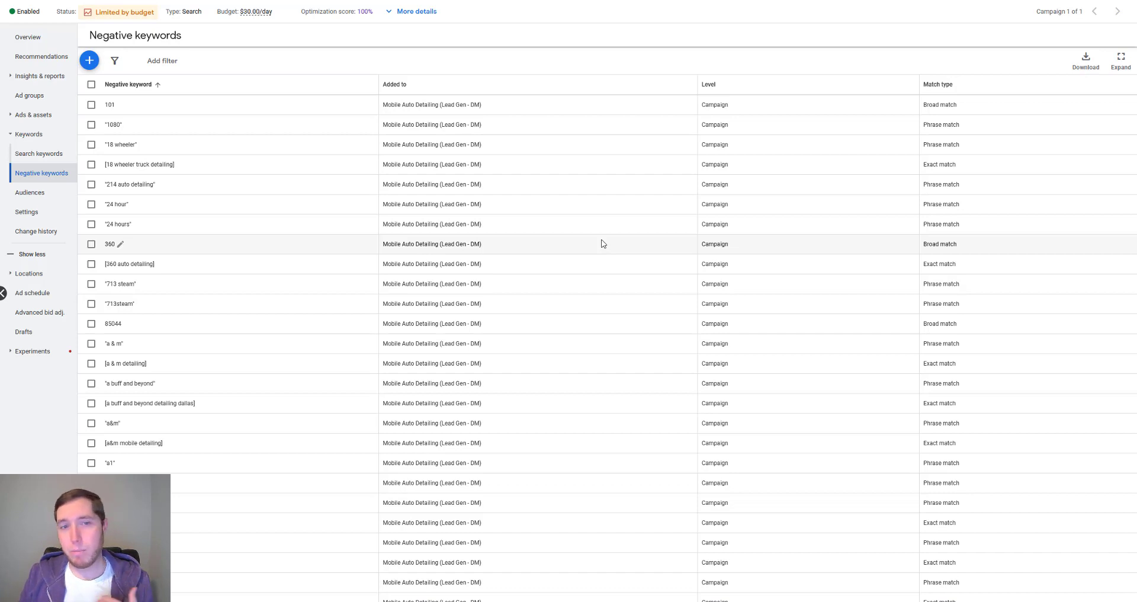
mouse_move(585, 236)
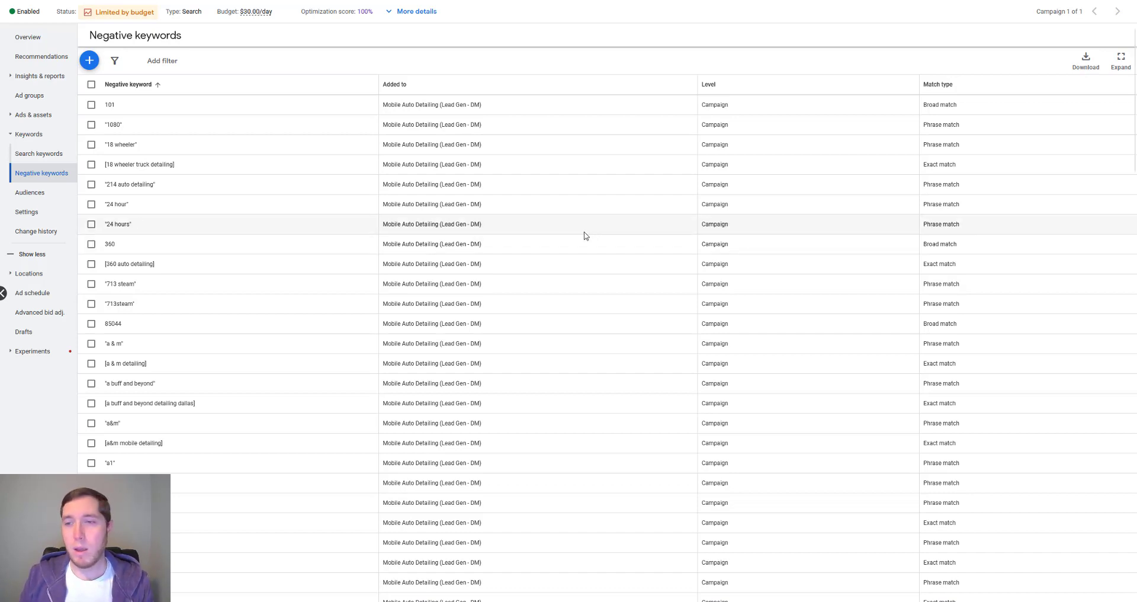
scroll("down", 3)
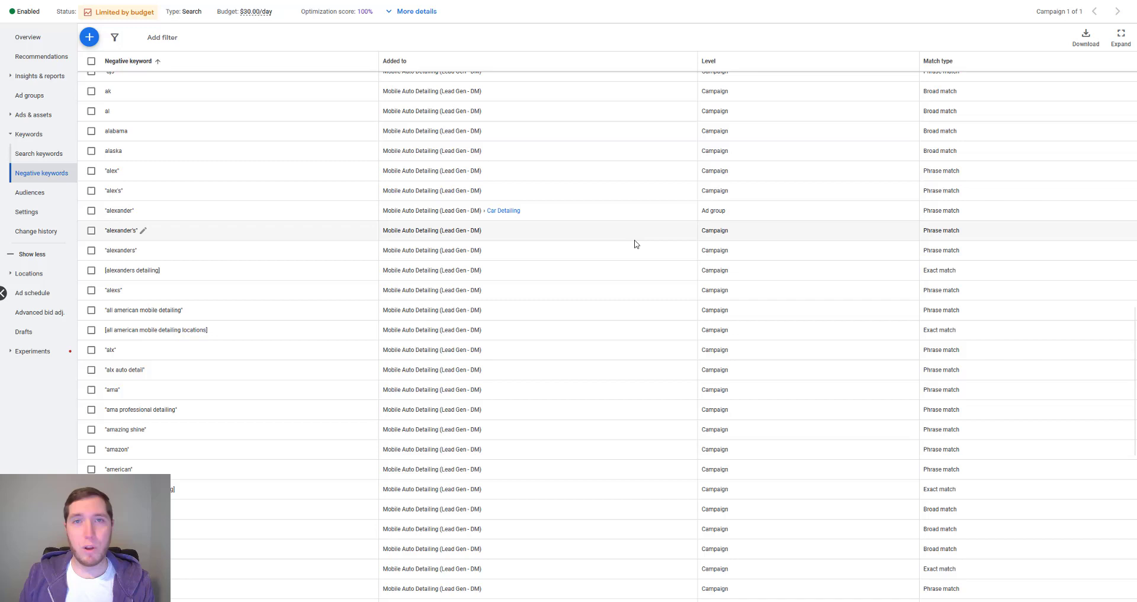
scroll("down", 3)
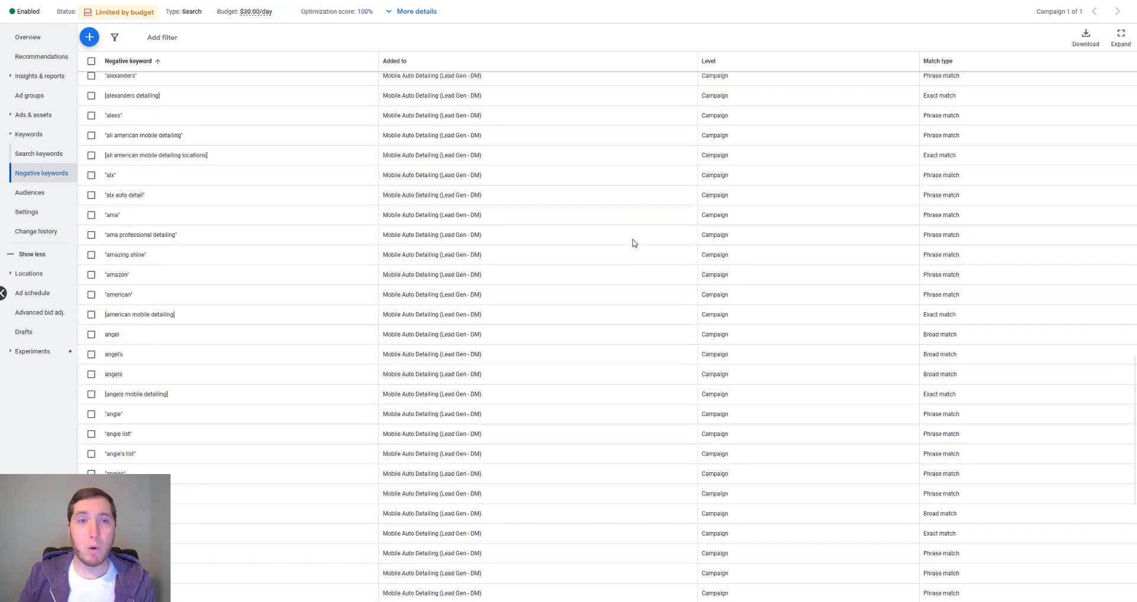
mouse_move(629, 241)
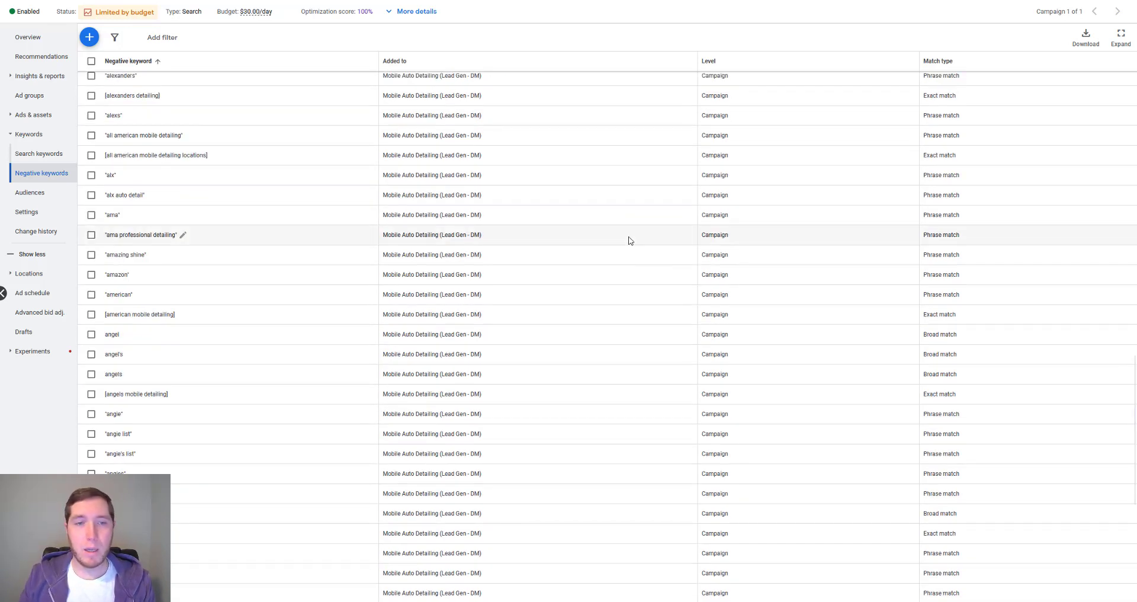
scroll("down", 3)
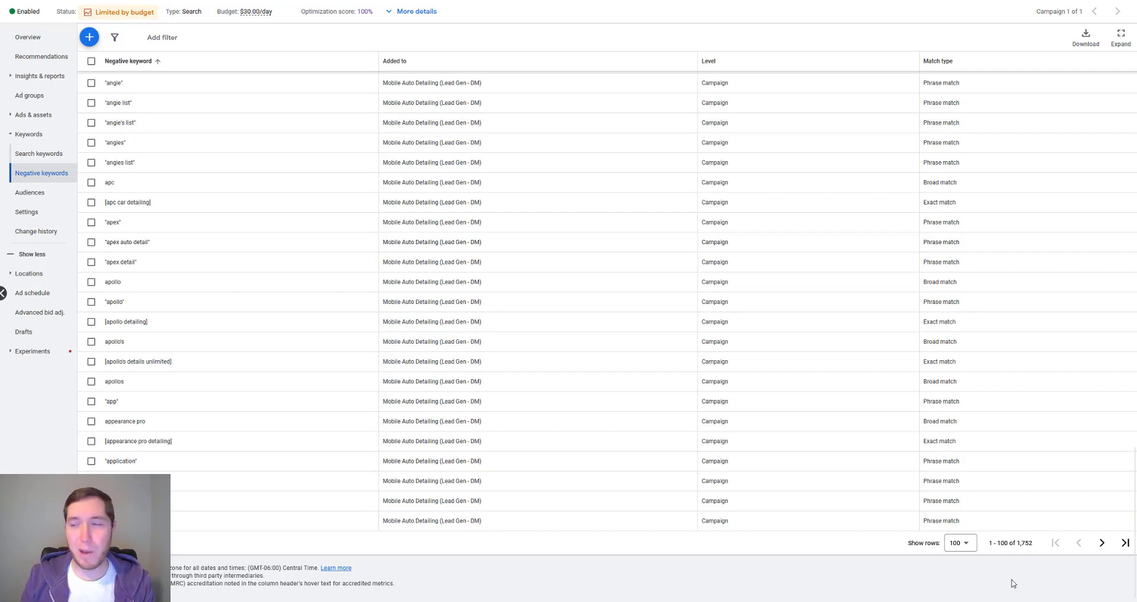
mouse_move(1016, 567)
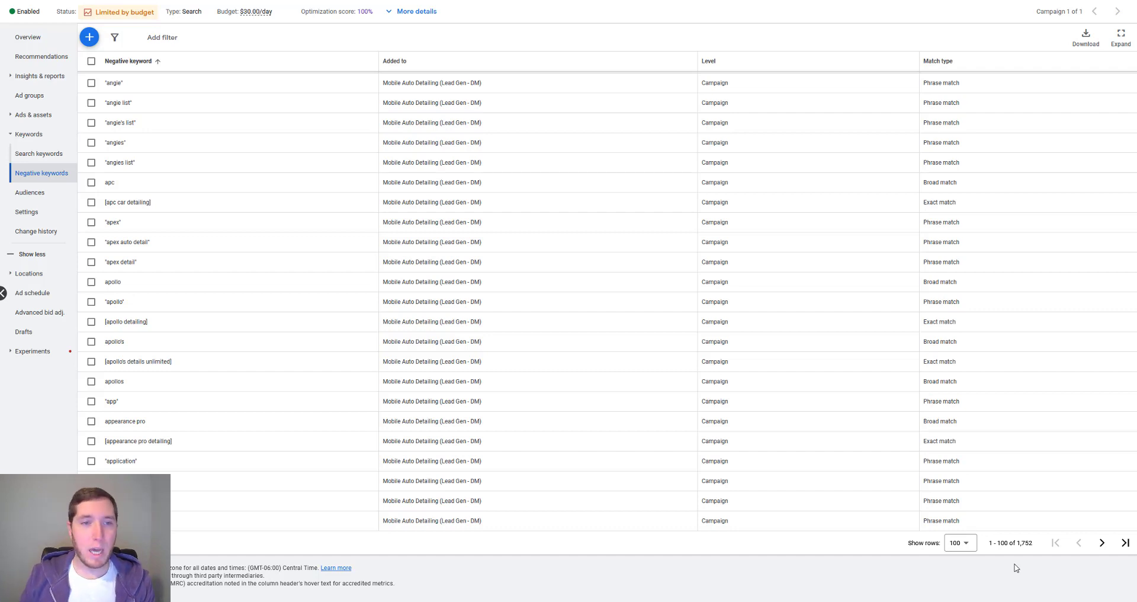
scroll("up", 3)
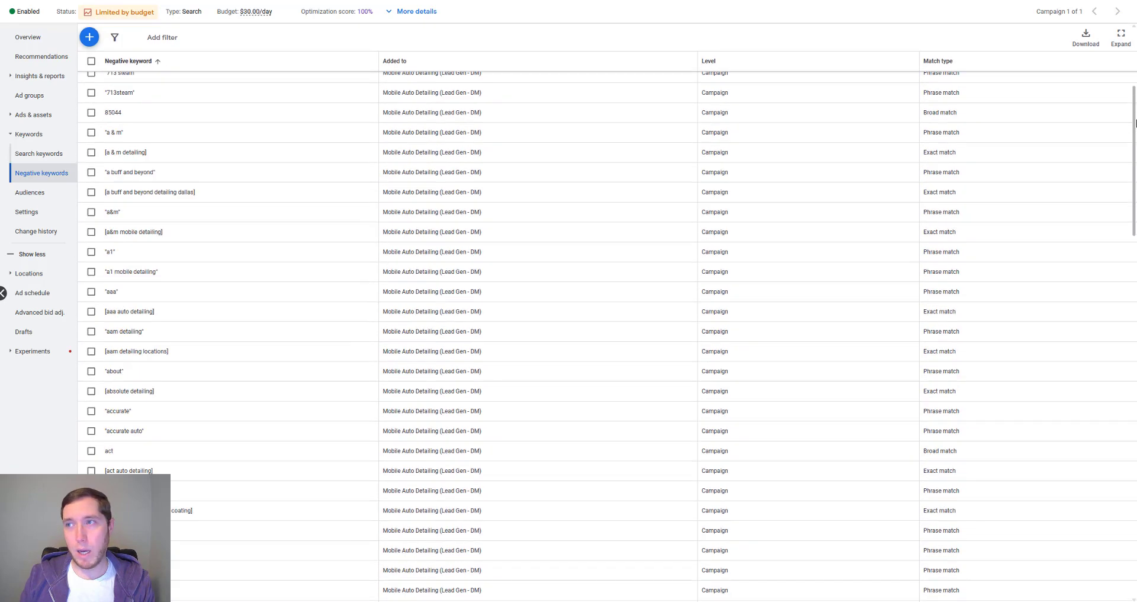
scroll("up", 3)
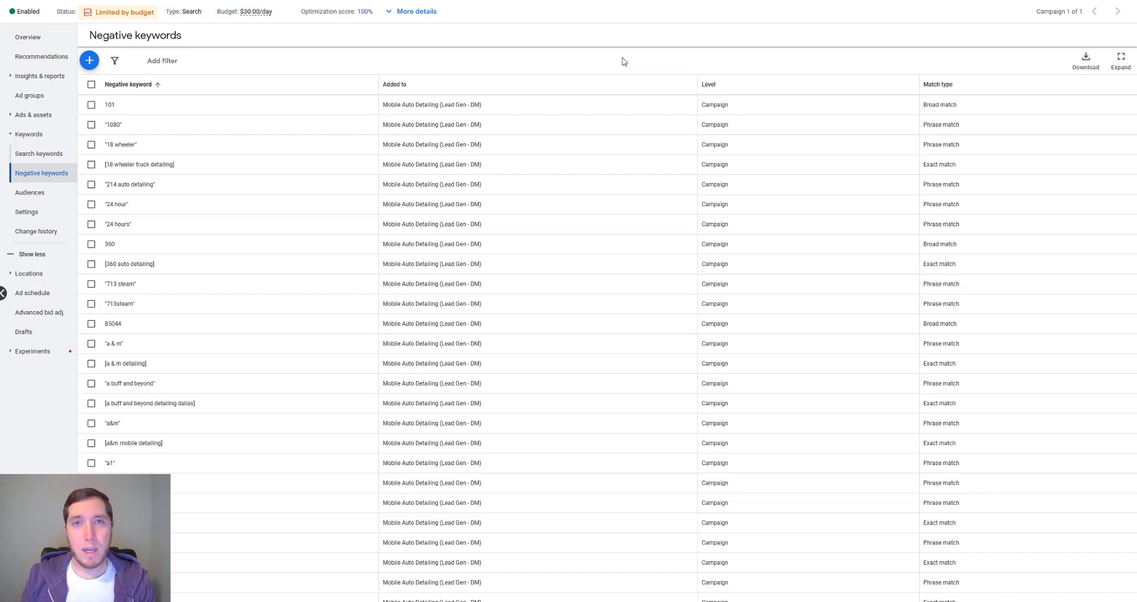
left_click(28, 95)
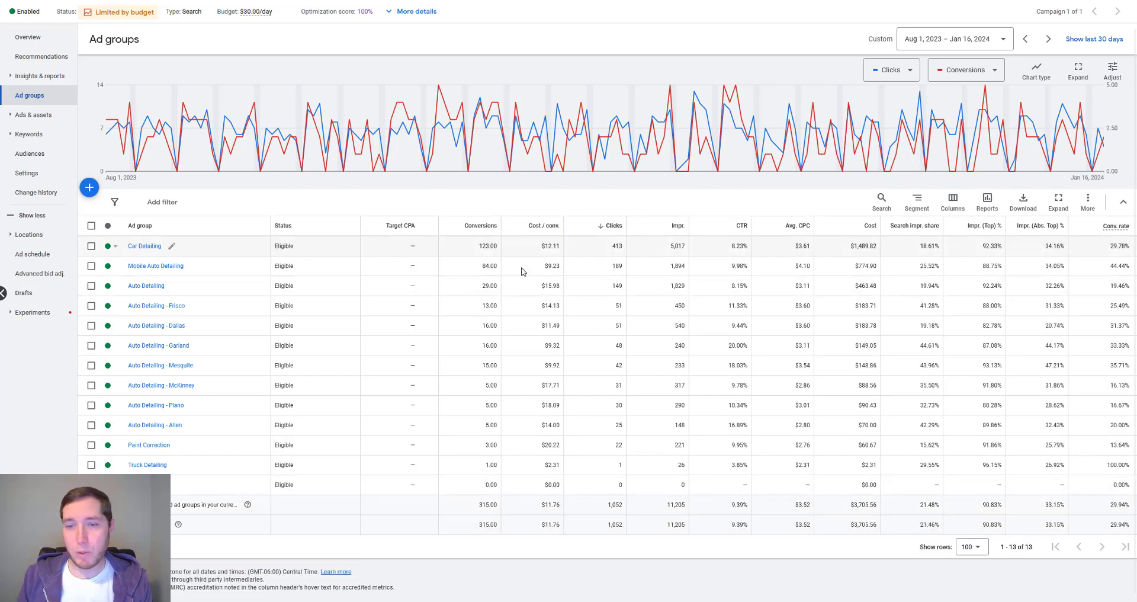
mouse_move(522, 503)
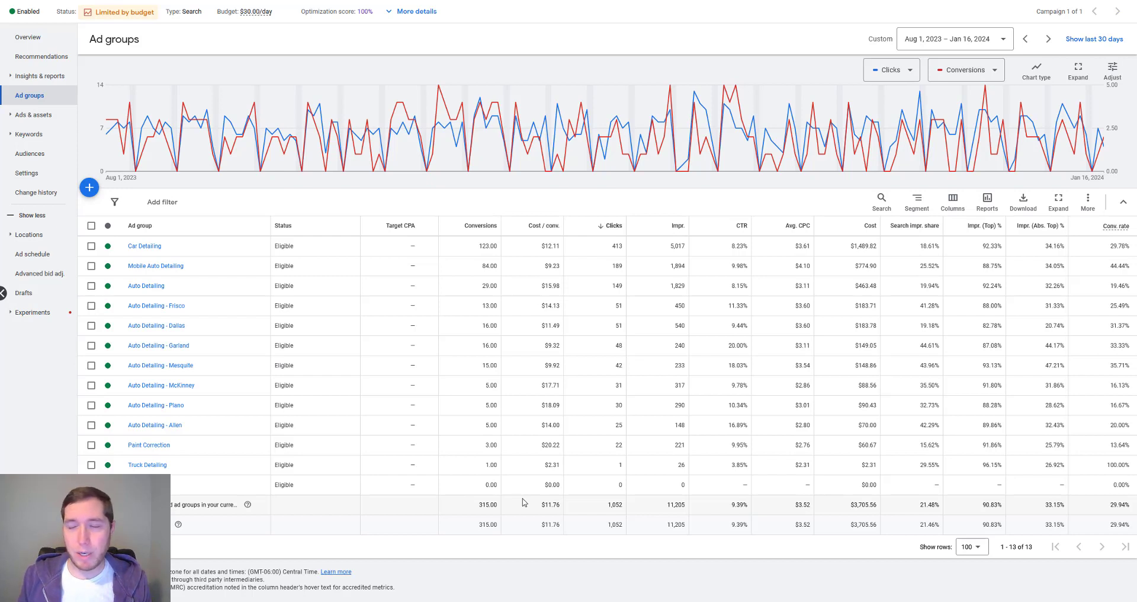
mouse_move(939, 119)
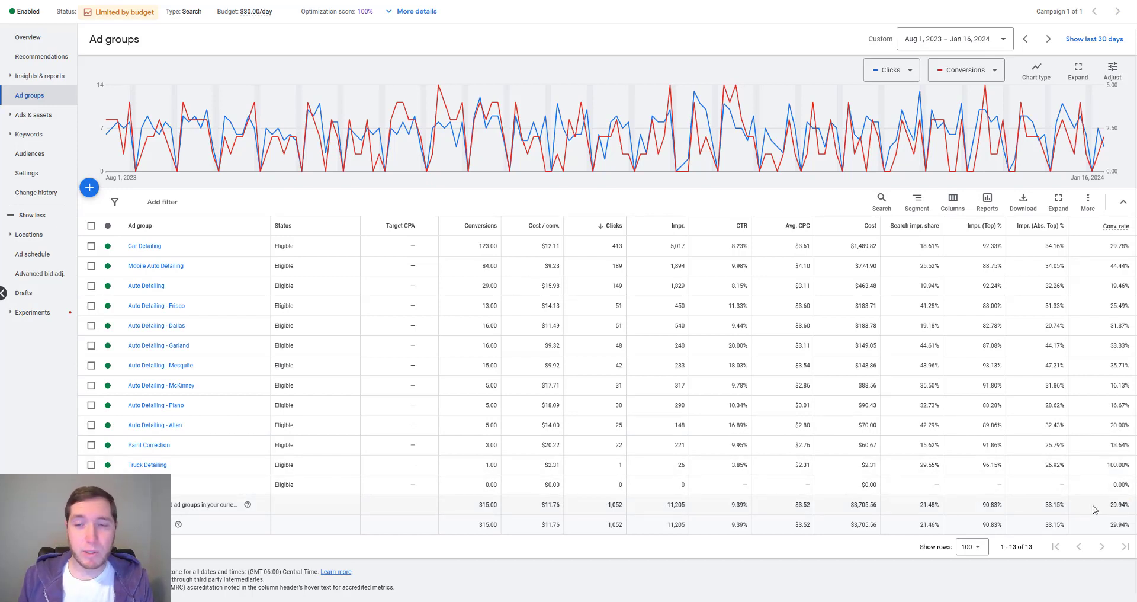
mouse_move(535, 497)
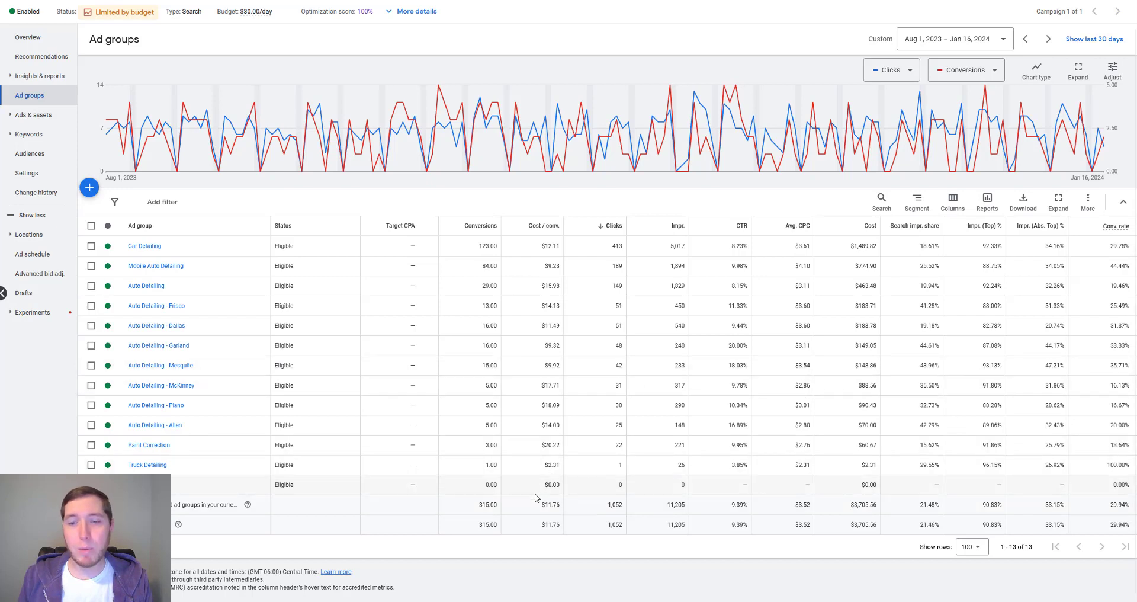
mouse_move(641, 205)
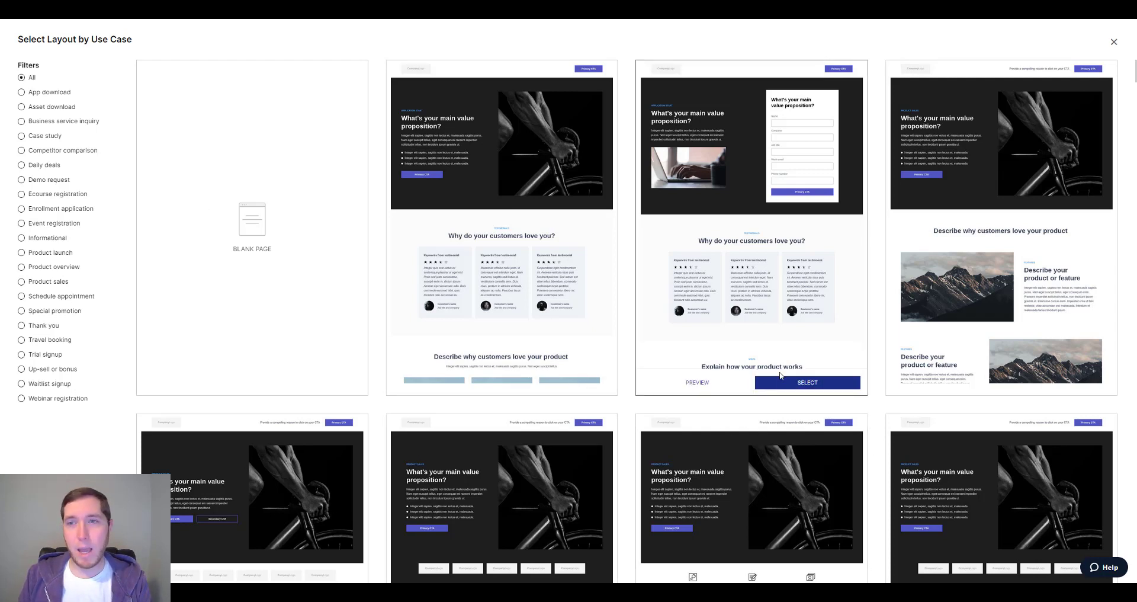
Preview the lead-form layout in desktop view, showing its value-proposition headline and testimonials.
left_click(806, 383)
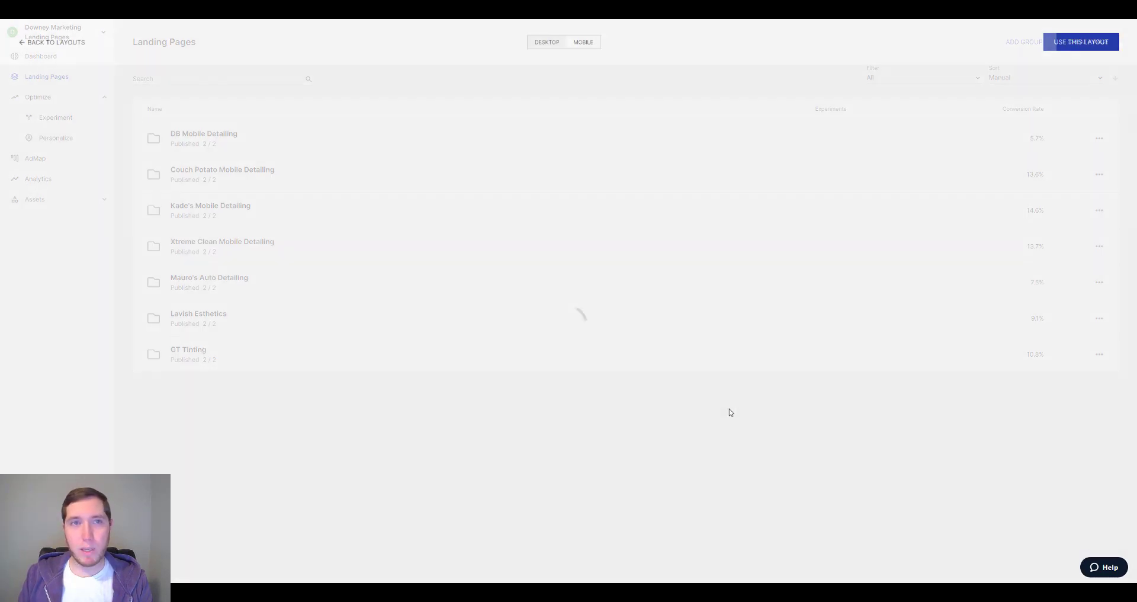
left_click(1081, 41)
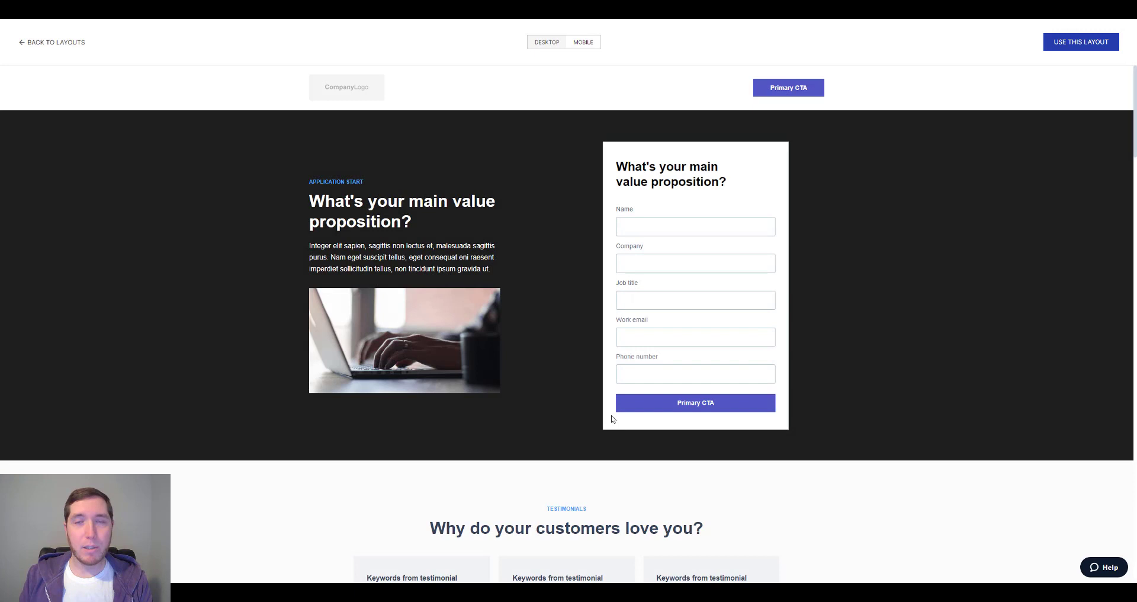
mouse_move(396, 98)
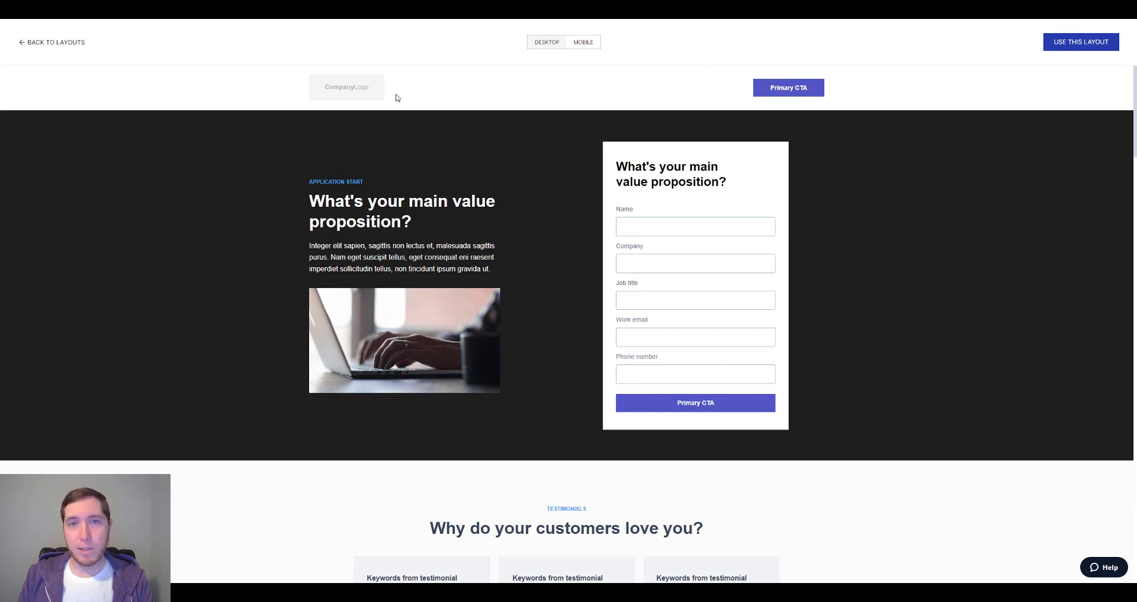
mouse_move(573, 85)
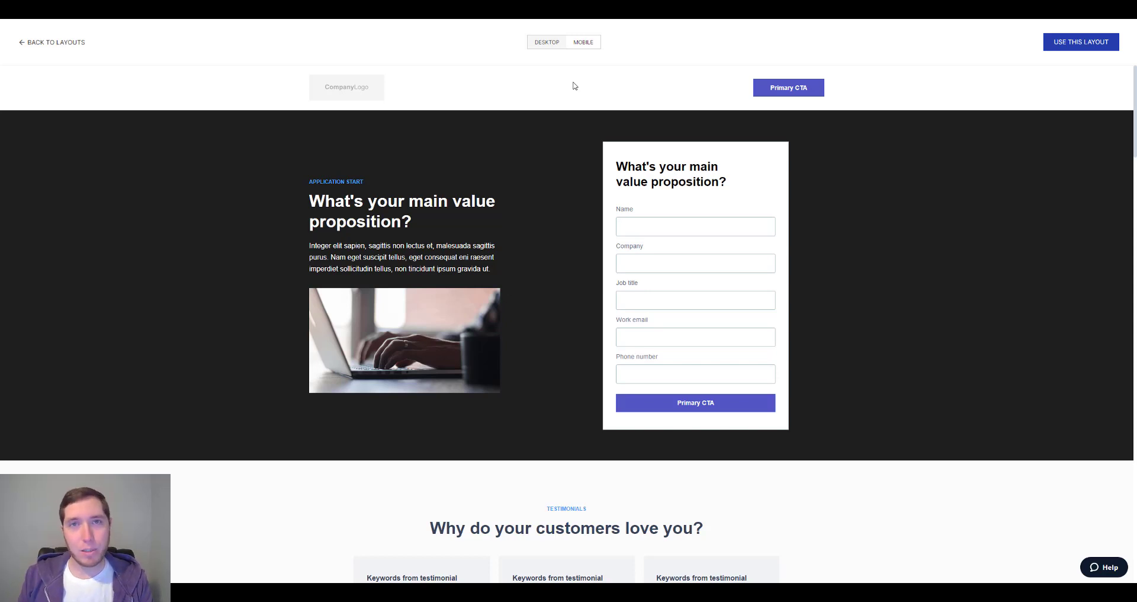
mouse_move(568, 132)
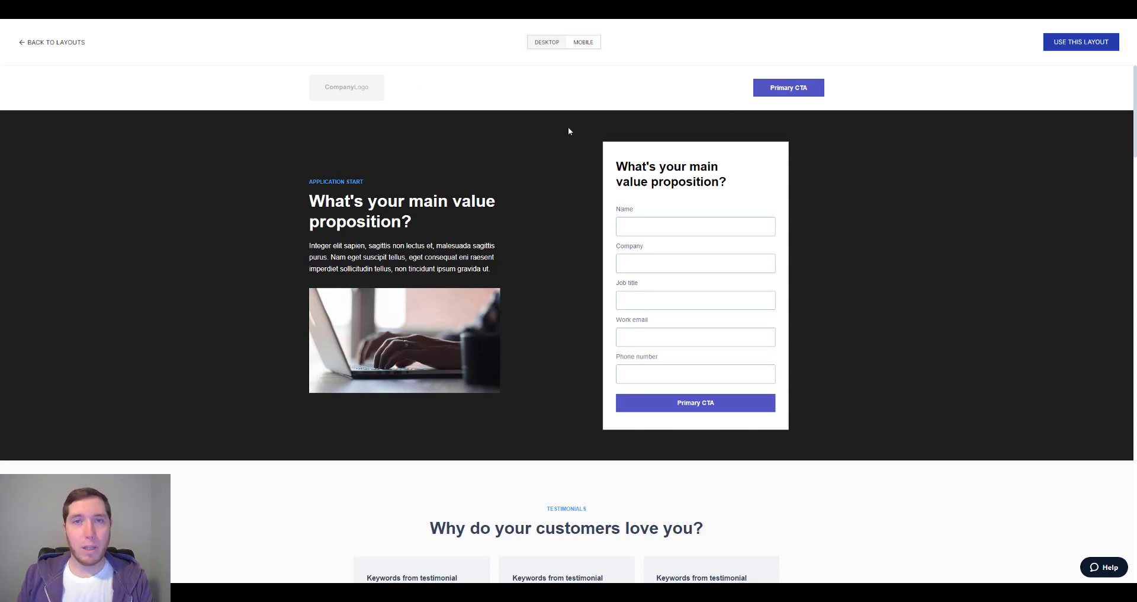
mouse_move(316, 98)
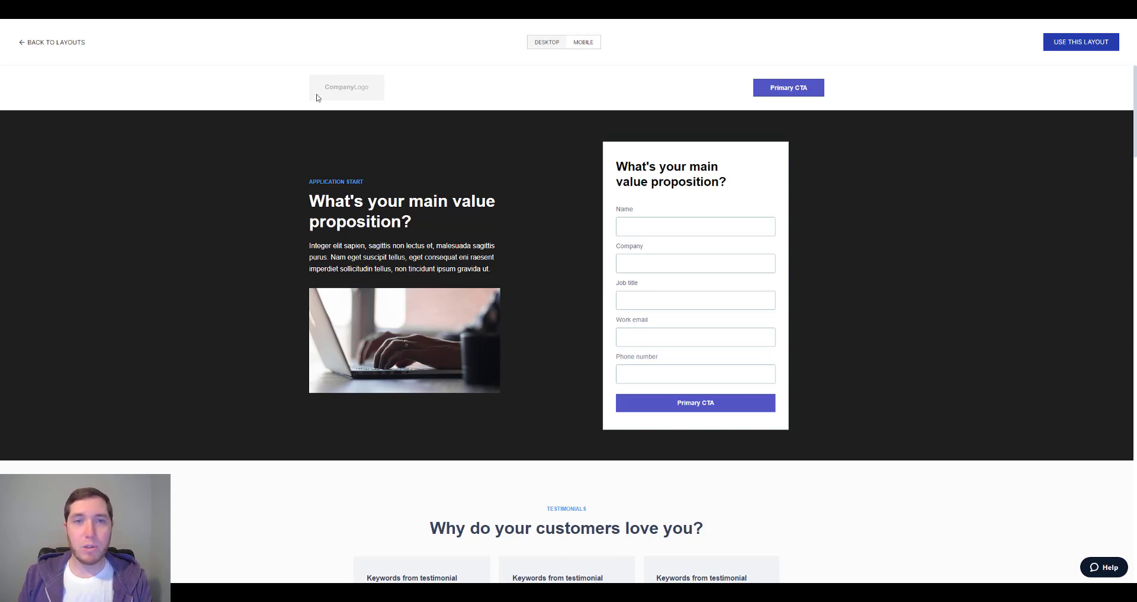
mouse_move(927, 107)
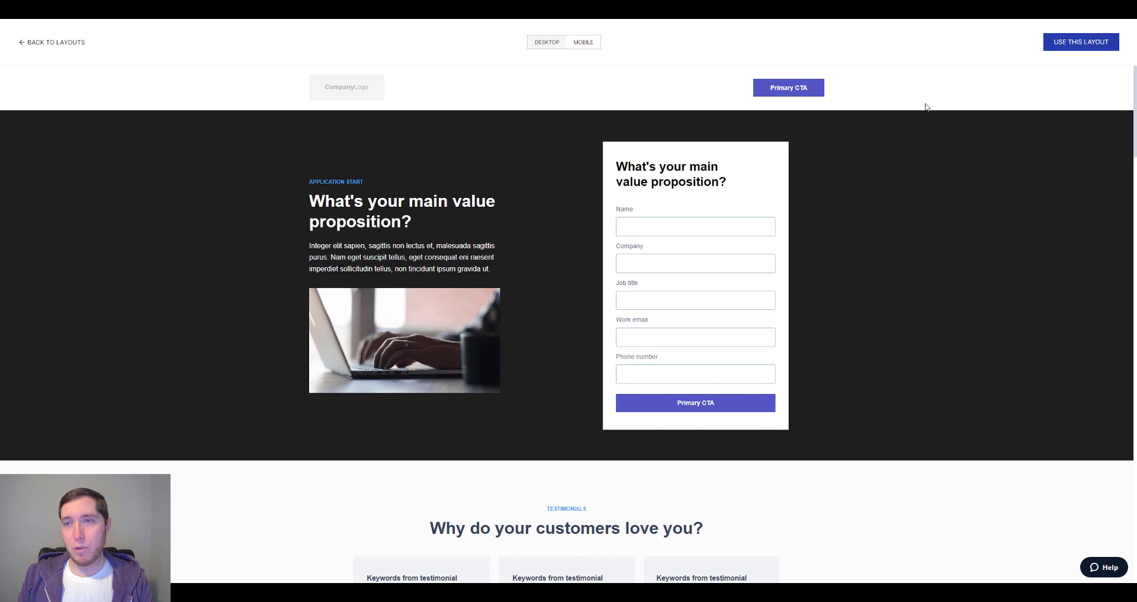
mouse_move(698, 84)
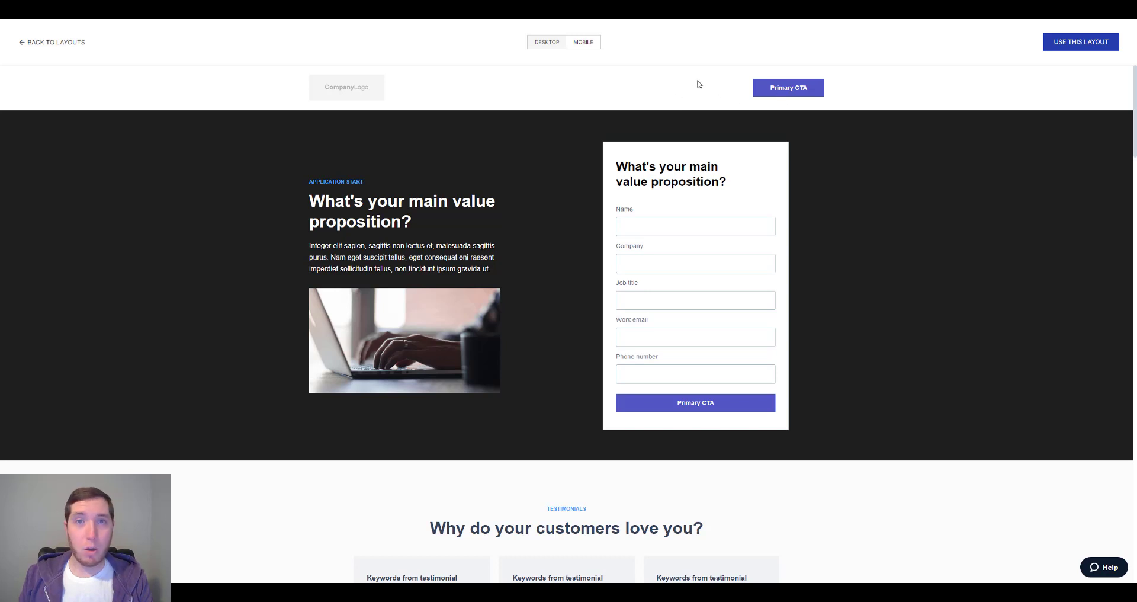
mouse_move(713, 159)
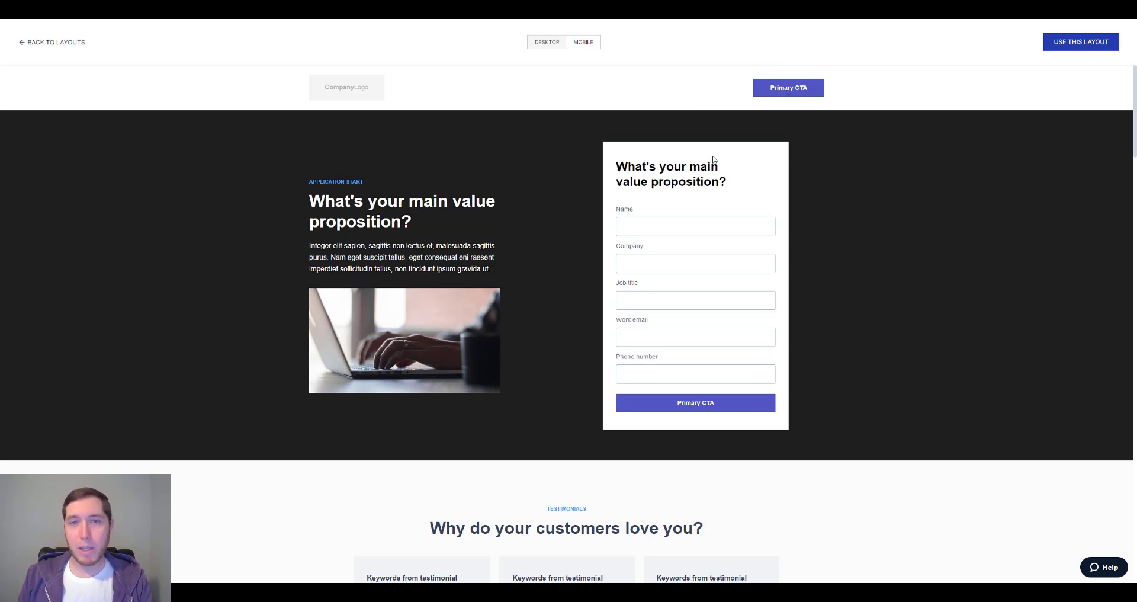
mouse_move(530, 223)
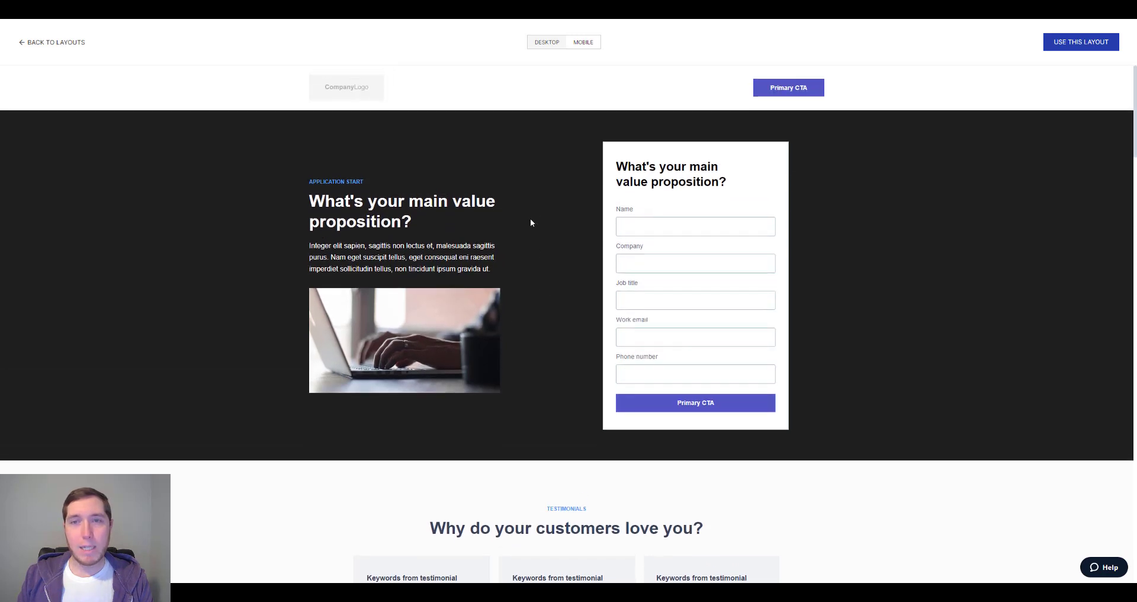
mouse_move(524, 220)
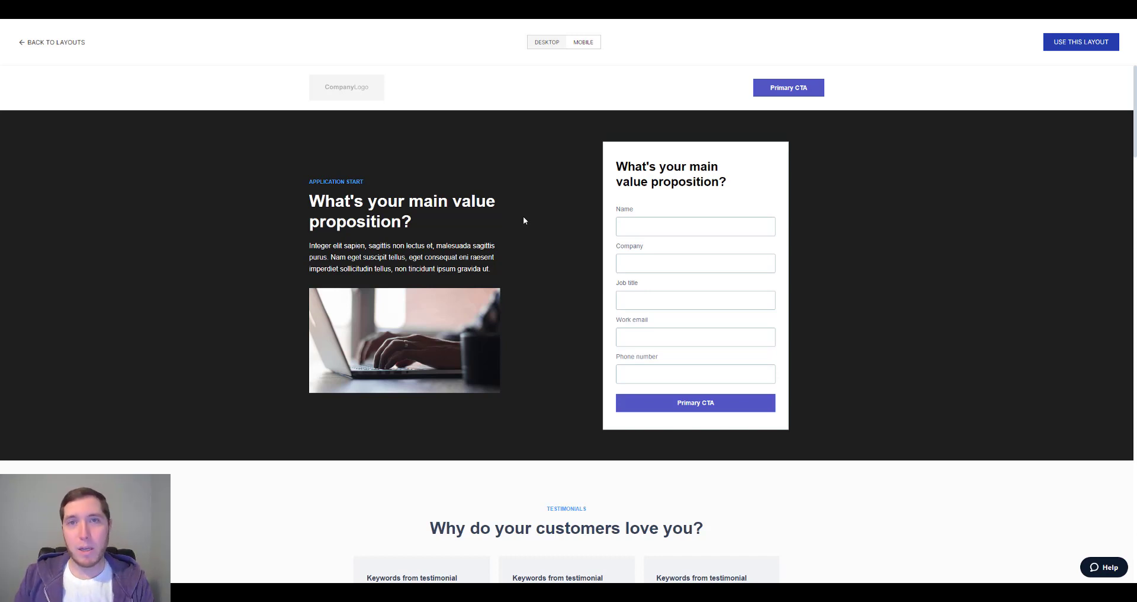
mouse_move(535, 214)
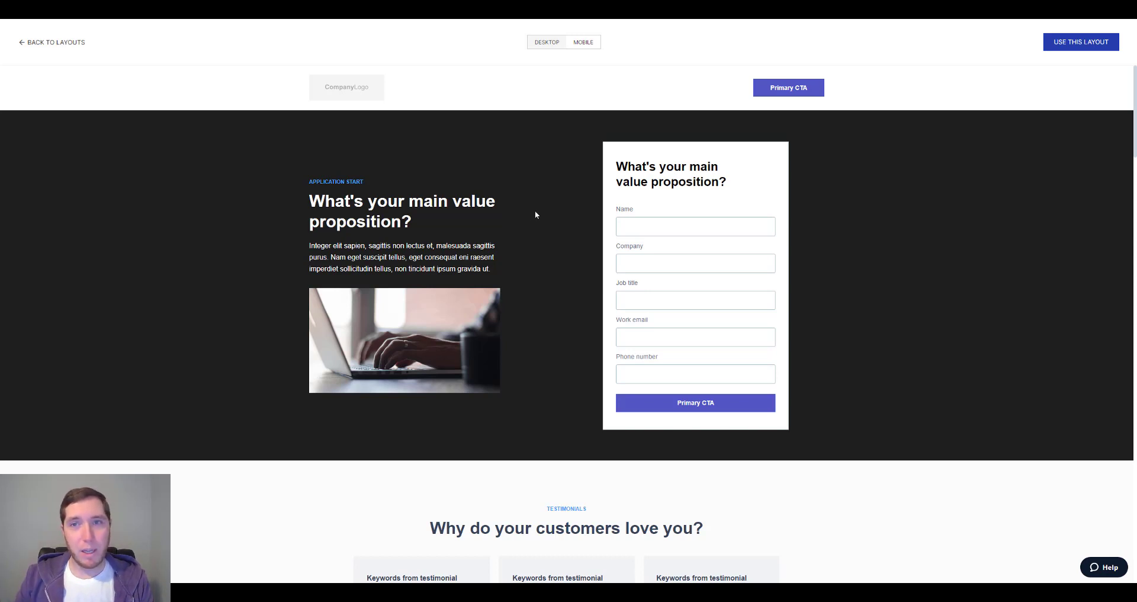
mouse_move(566, 217)
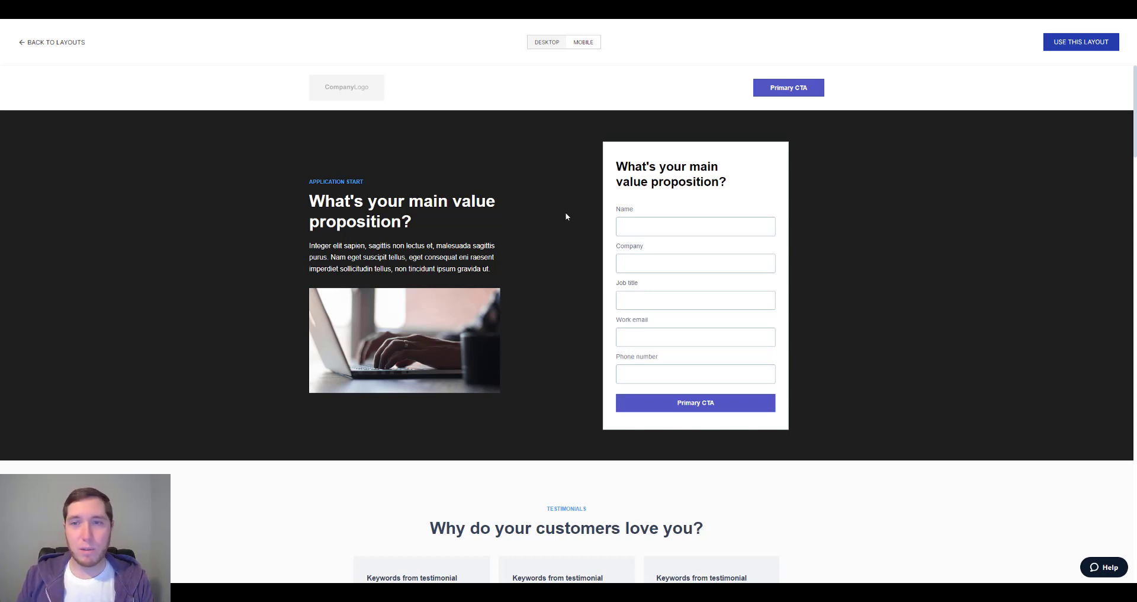
Scroll the layout preview through its features, how-it-works block, FAQ and footer, then back up.
scroll("down", 3)
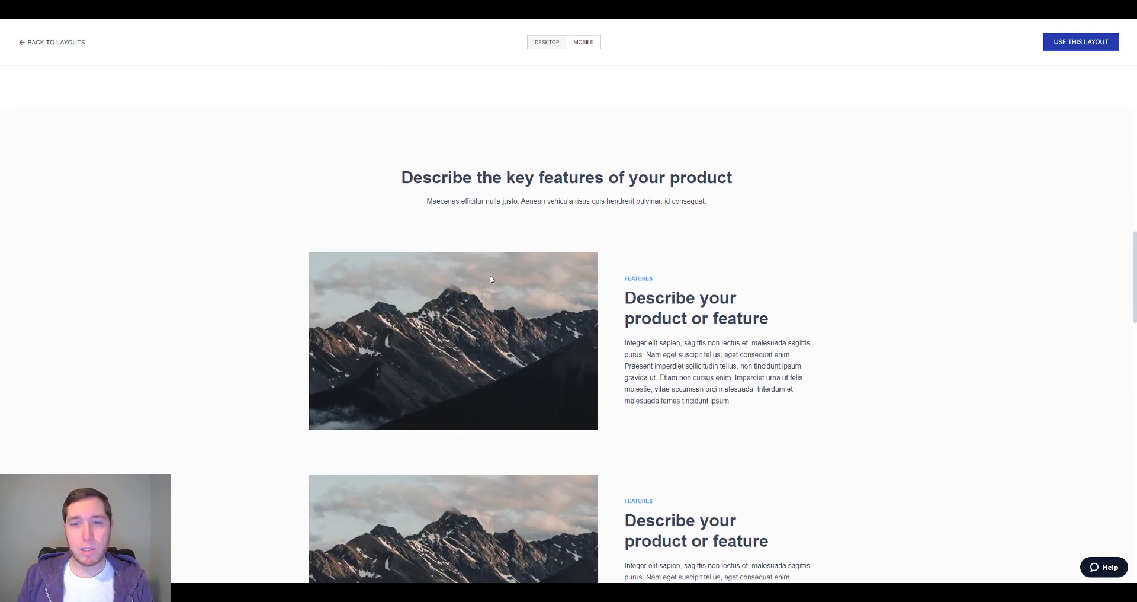
scroll("down", 3)
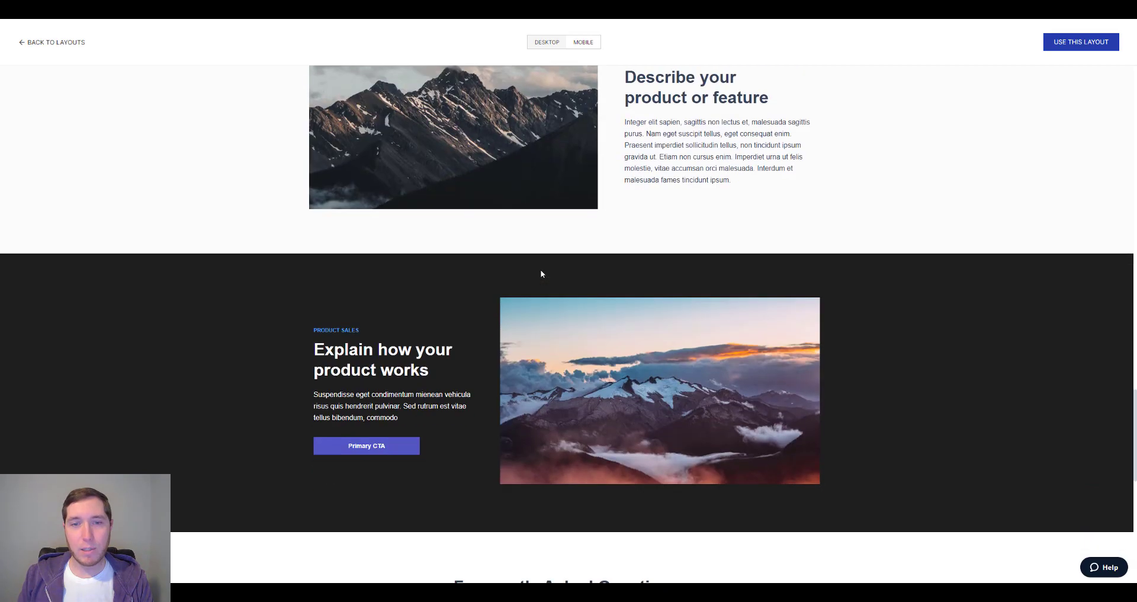
scroll("down", 3)
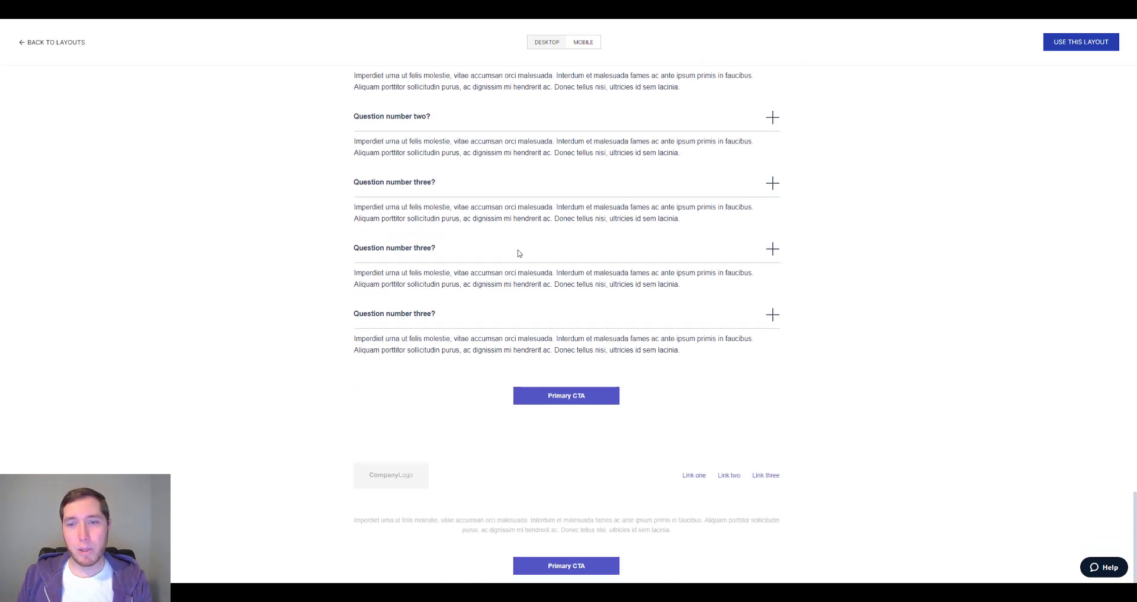
scroll("up", 3)
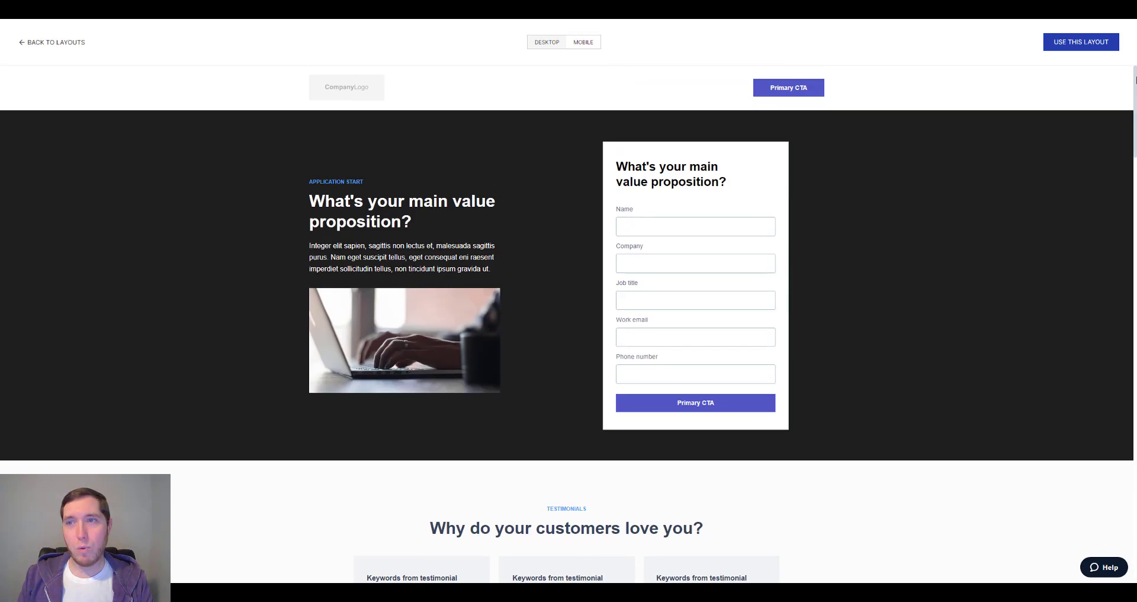
mouse_move(933, 204)
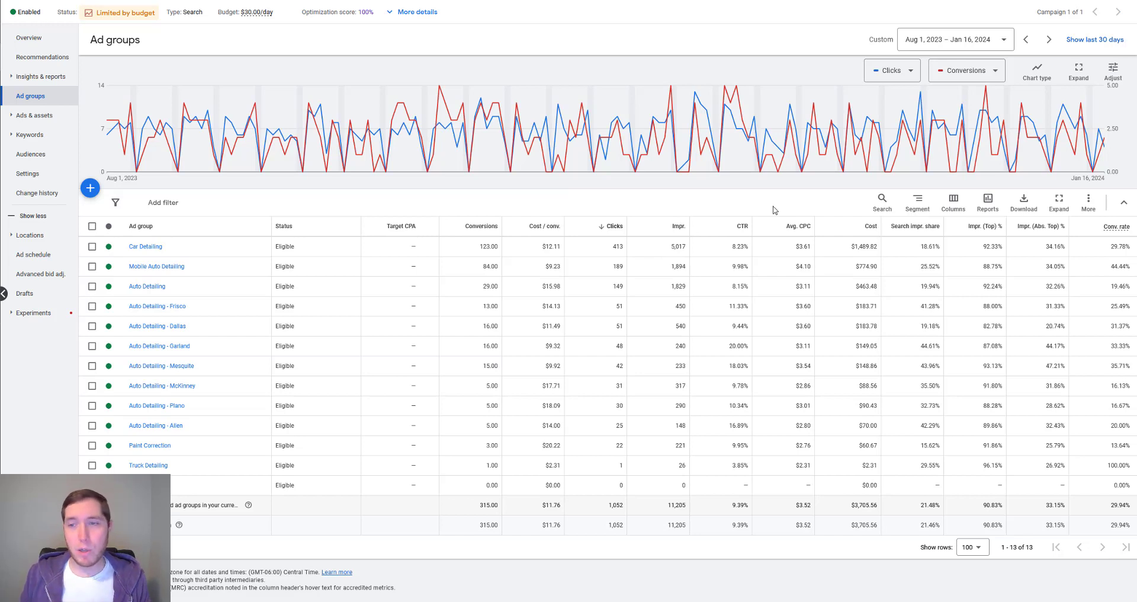
mouse_move(516, 256)
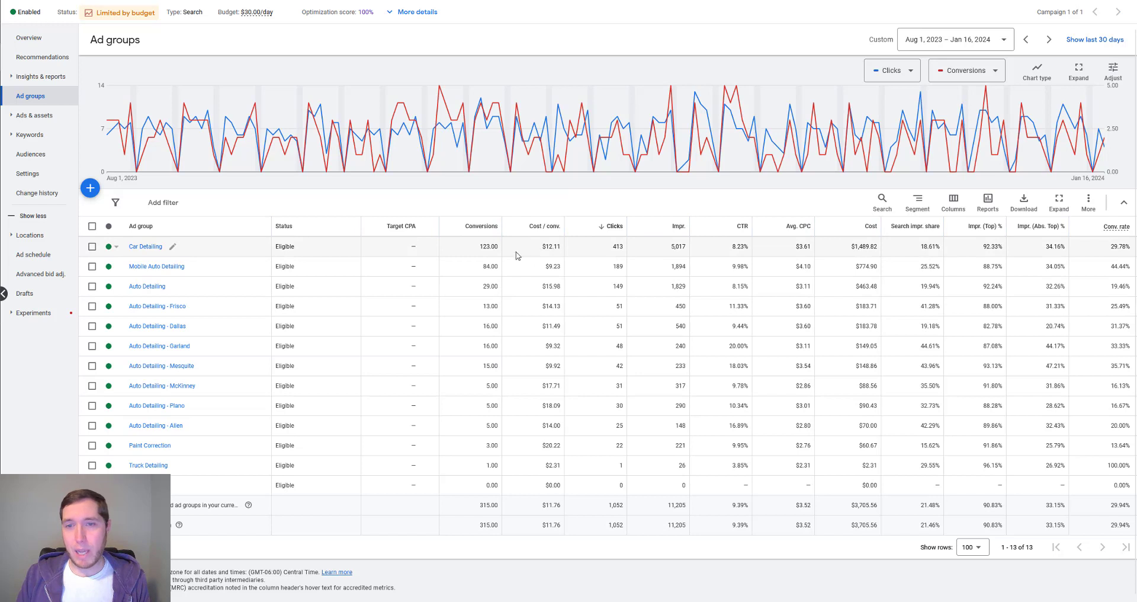
mouse_move(476, 514)
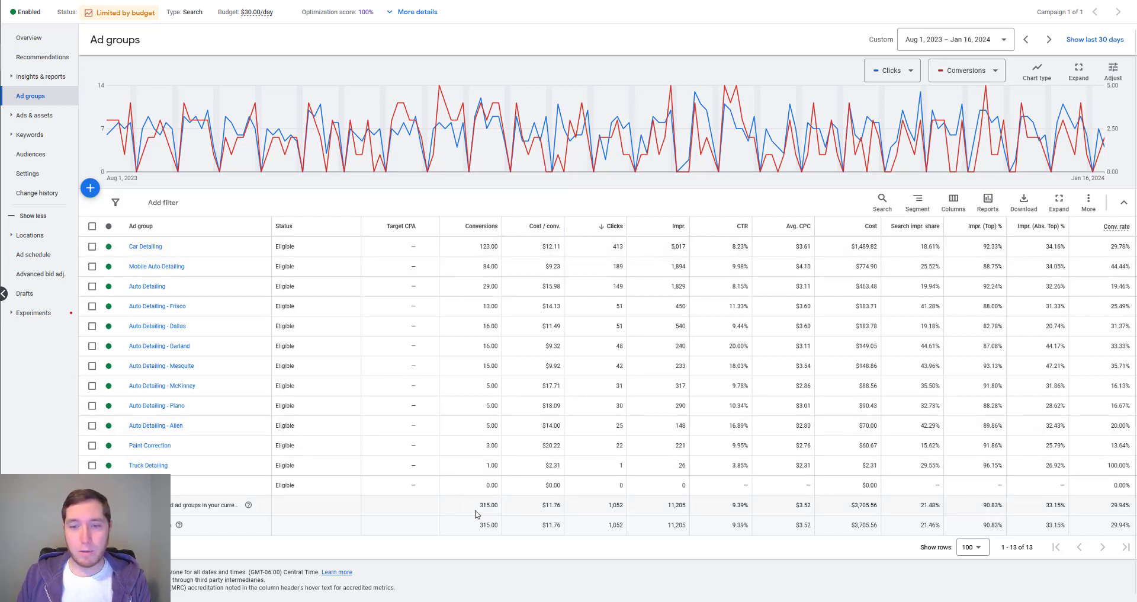
mouse_move(487, 500)
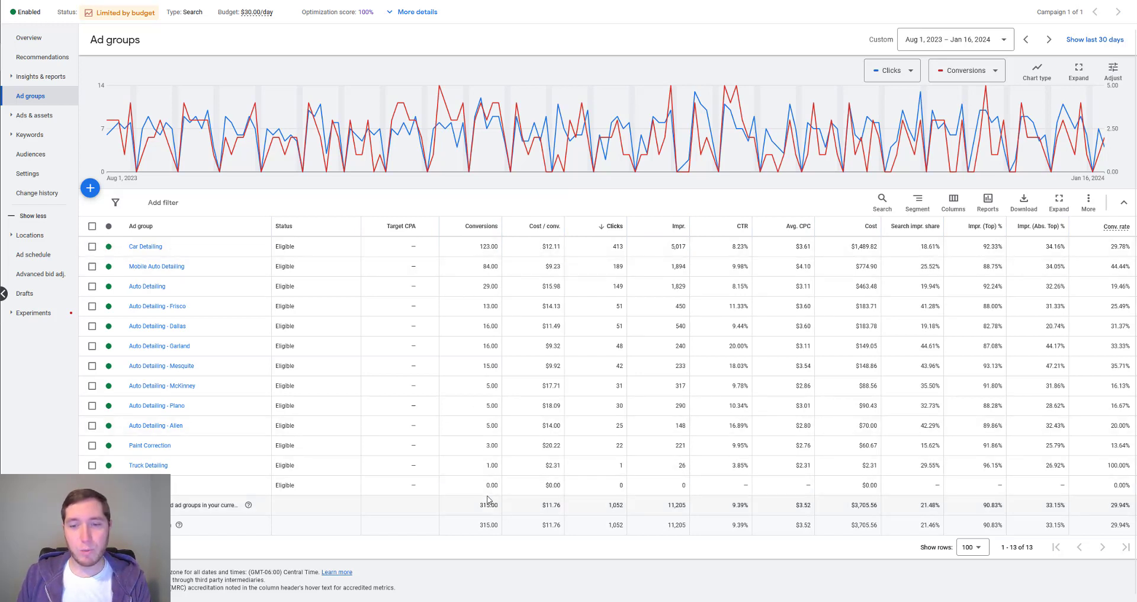
mouse_move(545, 311)
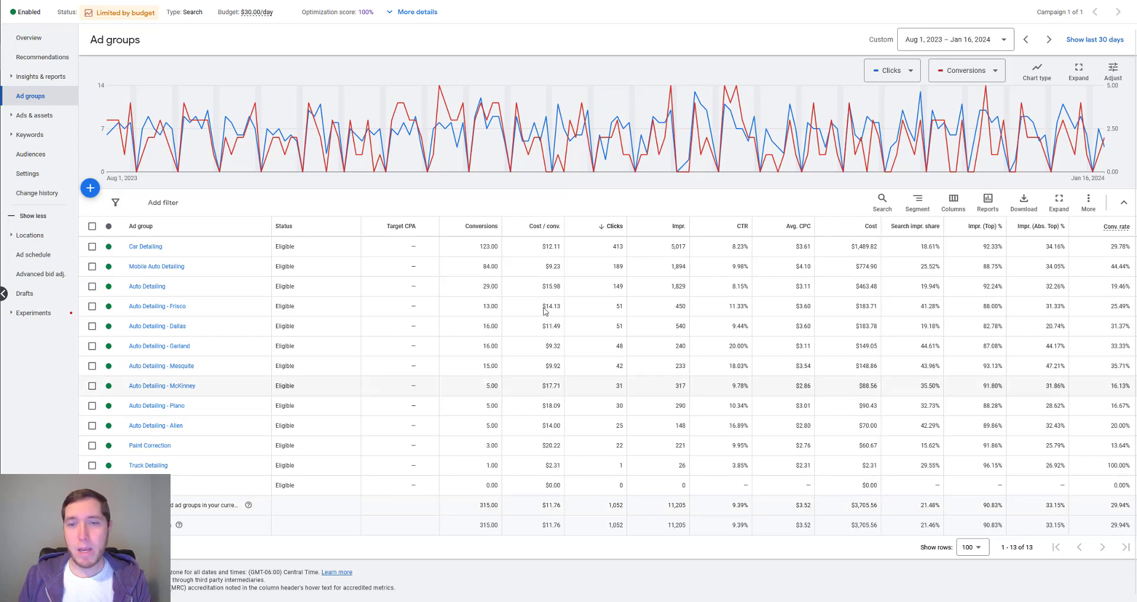
mouse_move(517, 352)
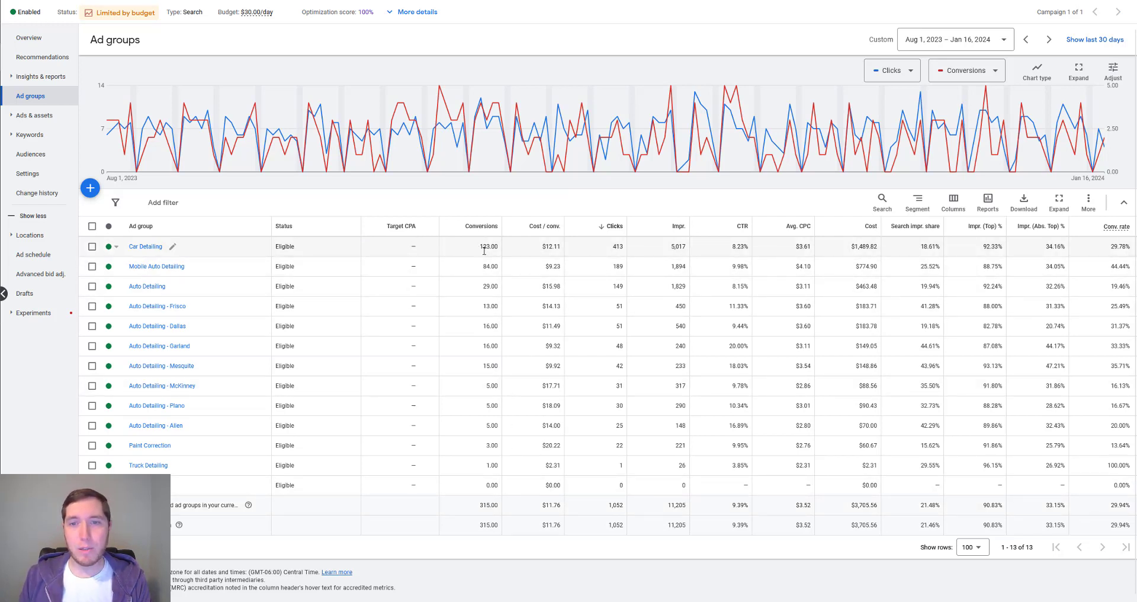
mouse_move(466, 251)
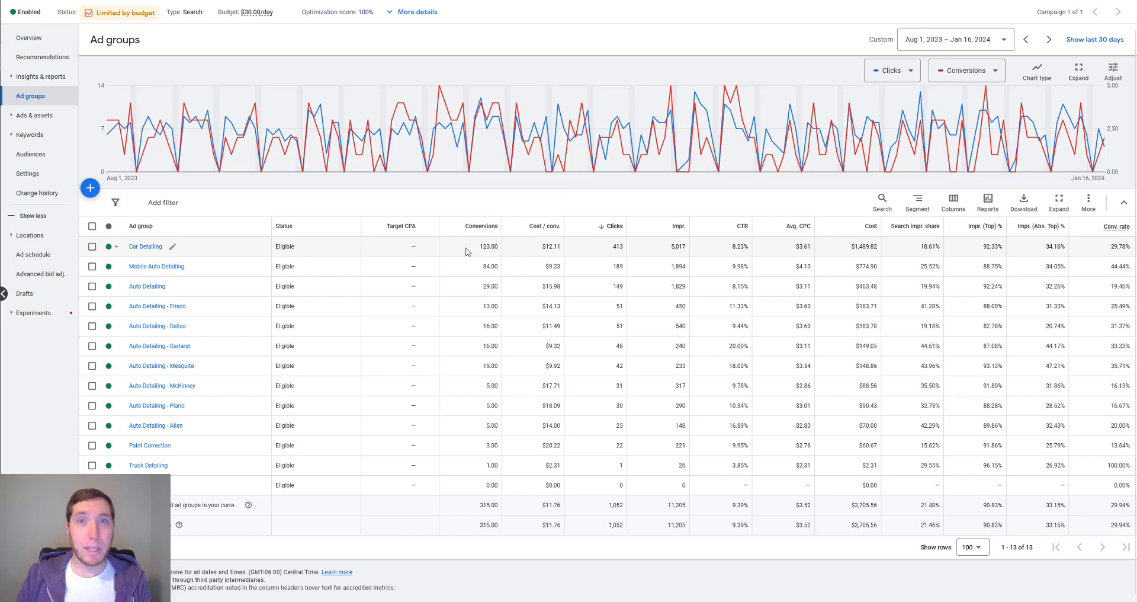
mouse_move(490, 267)
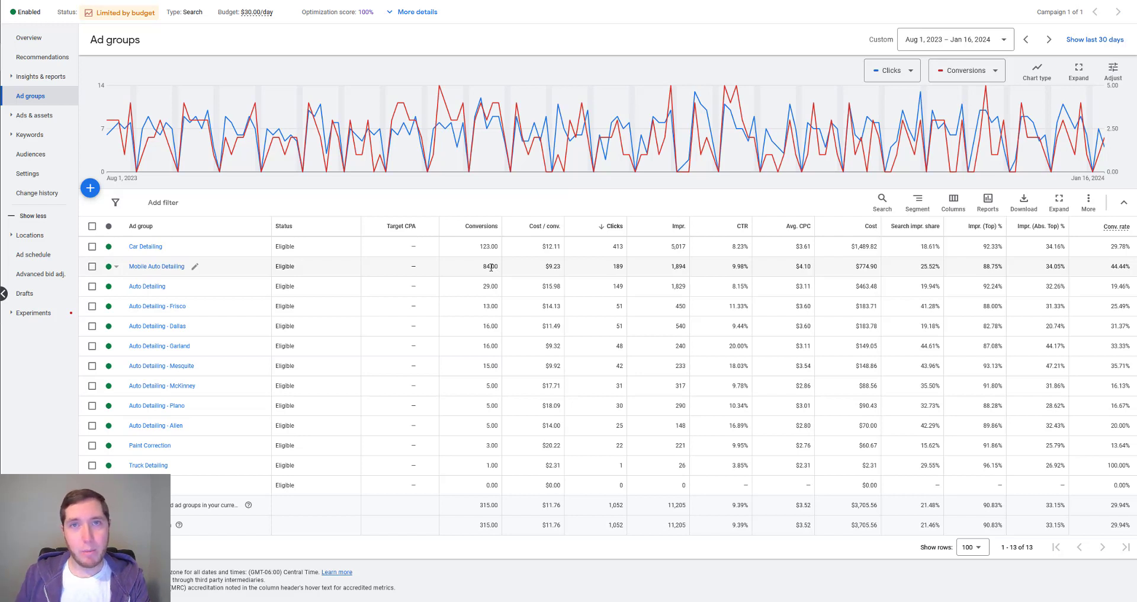
mouse_move(144, 245)
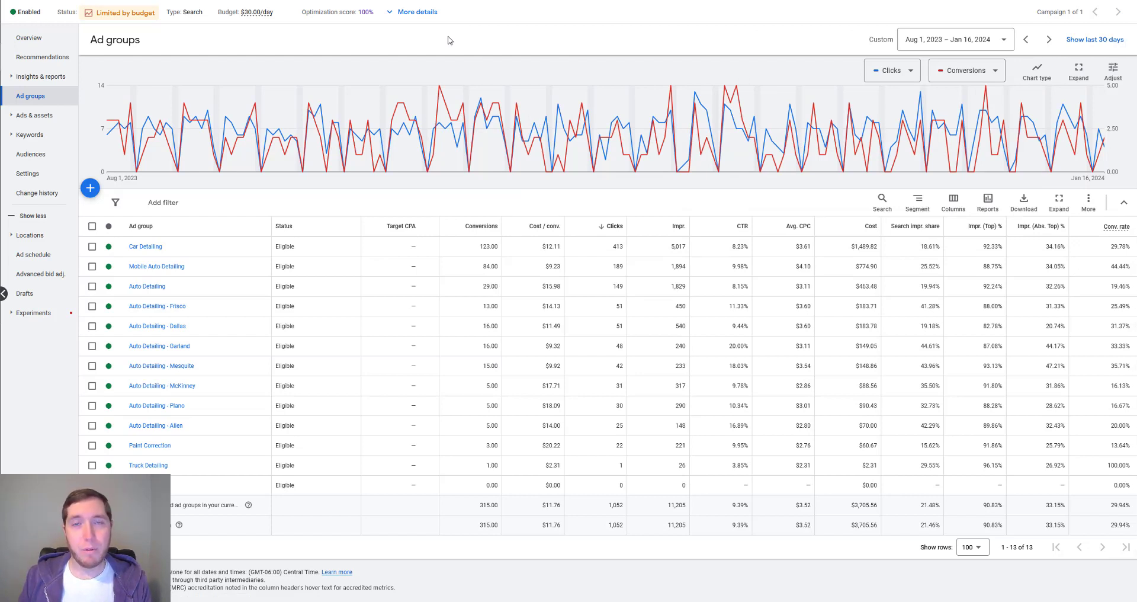
View the recommendations at 100% optimization score, then the auto-apply settings with no types selected.
left_click(43, 60)
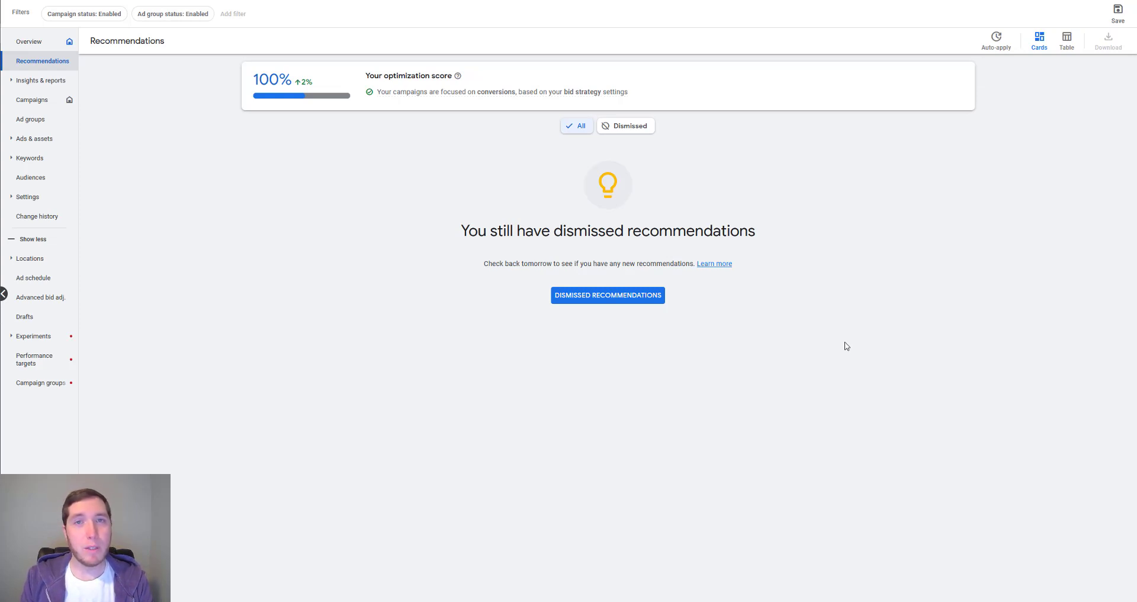
mouse_move(490, 281)
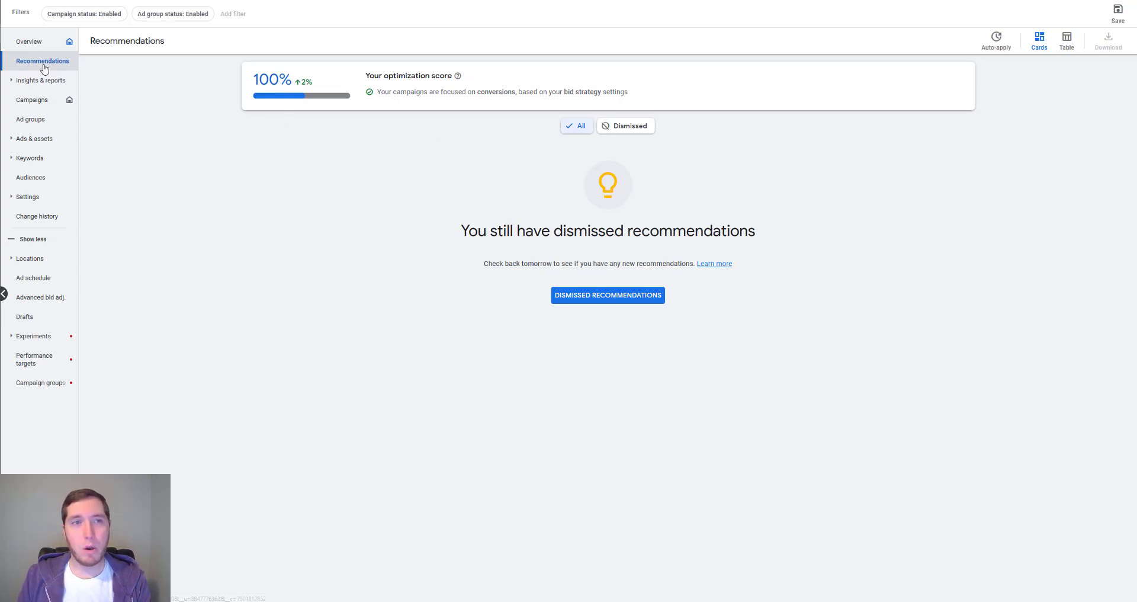
mouse_move(996, 40)
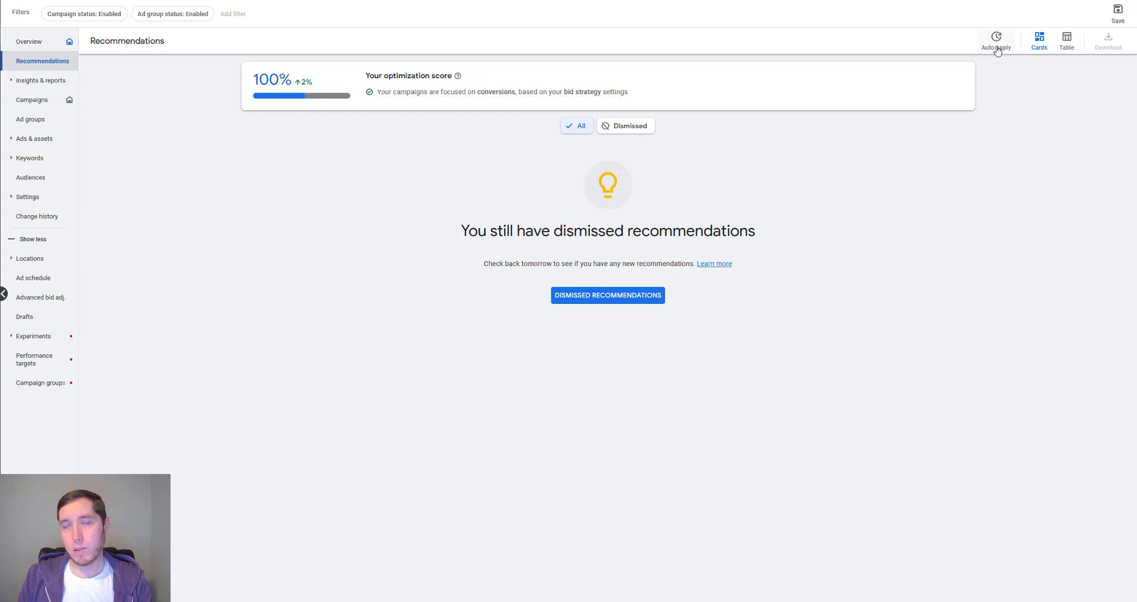
left_click(996, 40)
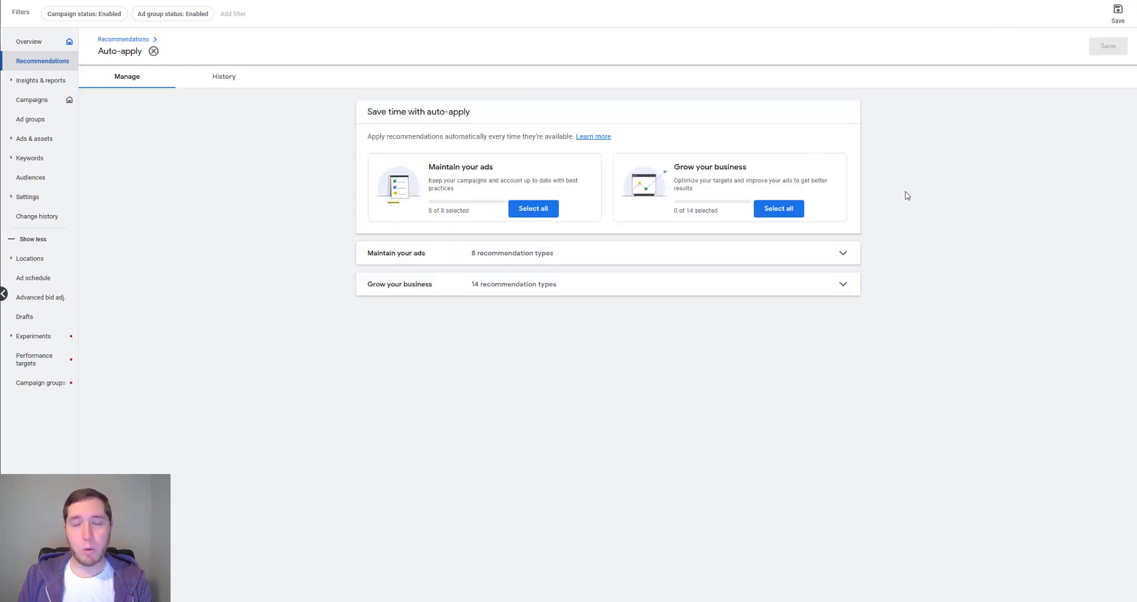
mouse_move(873, 189)
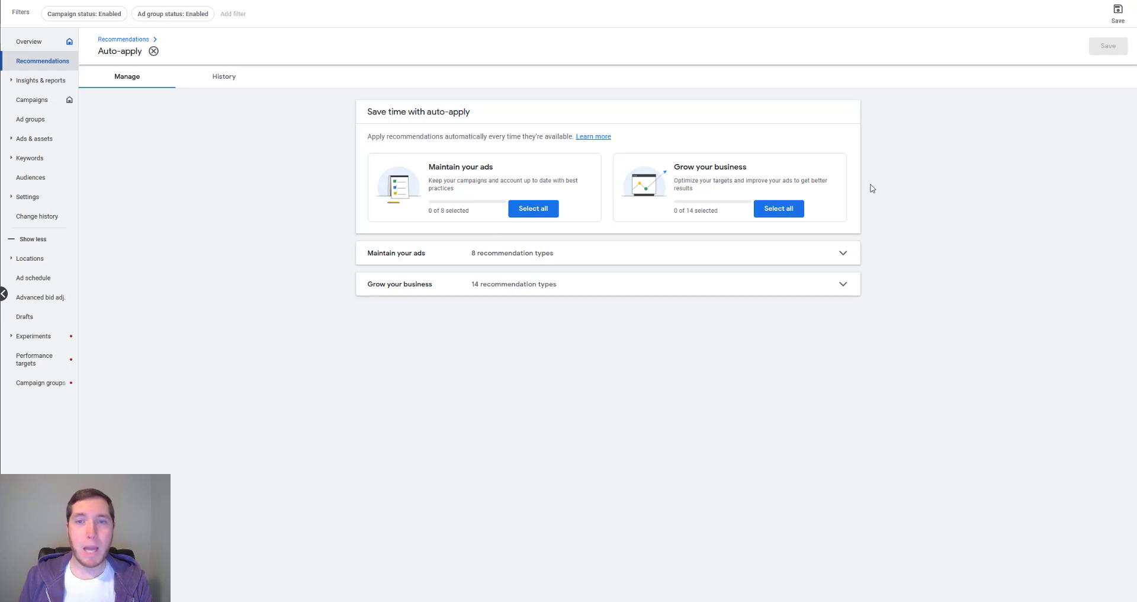
mouse_move(926, 208)
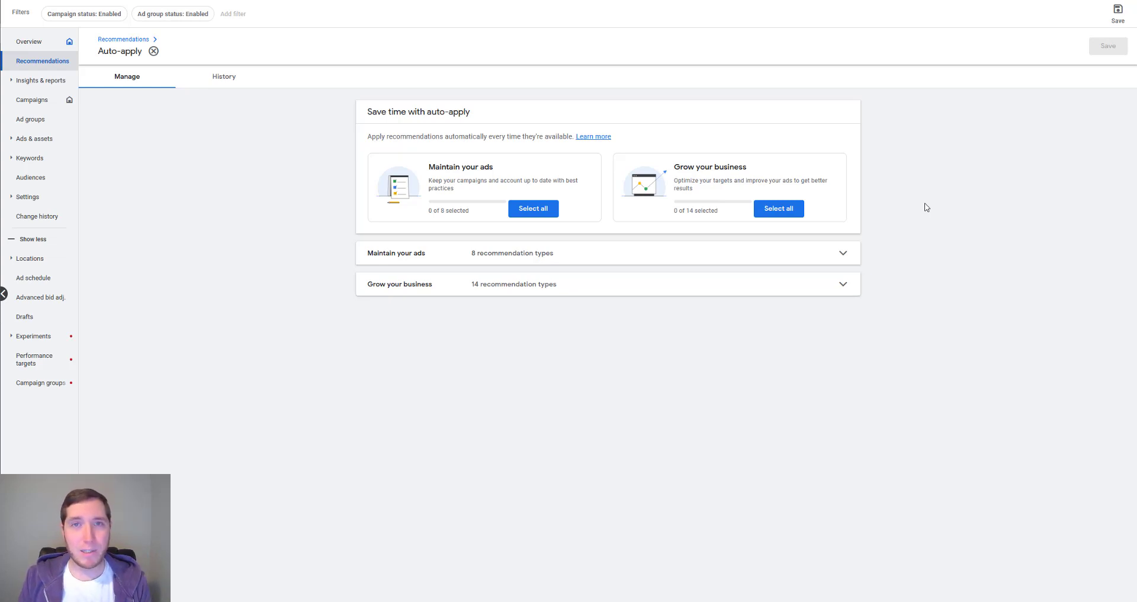
mouse_move(891, 206)
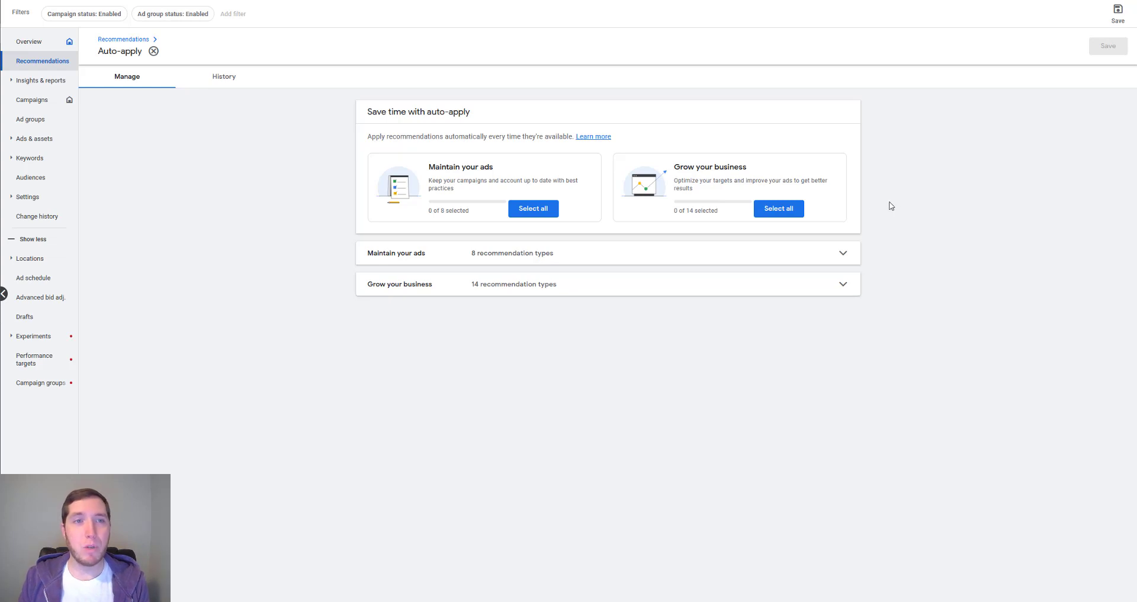
mouse_move(243, 176)
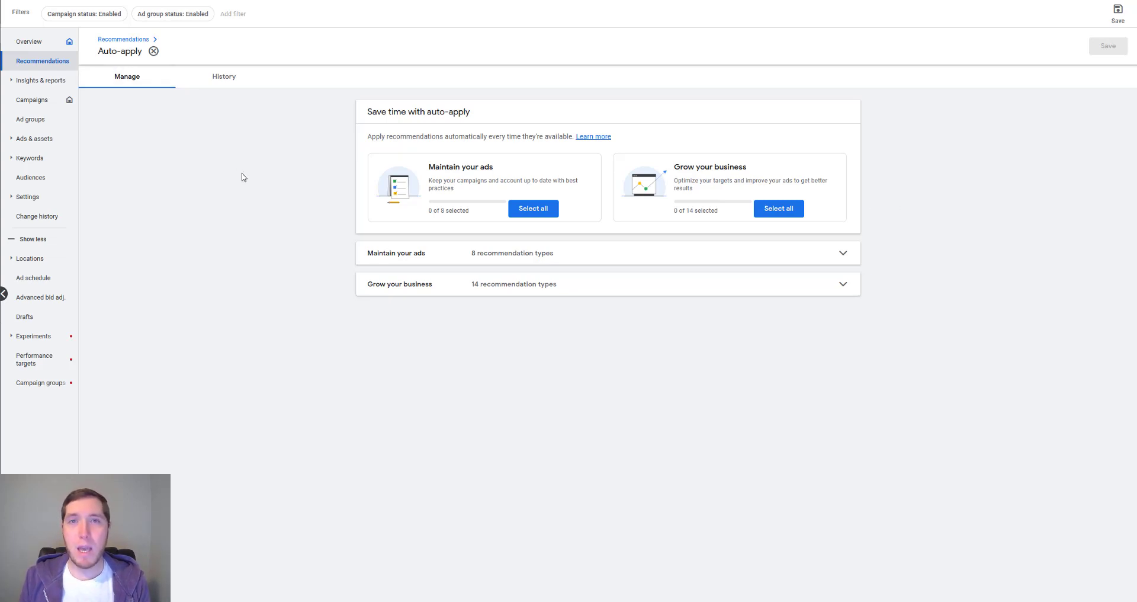